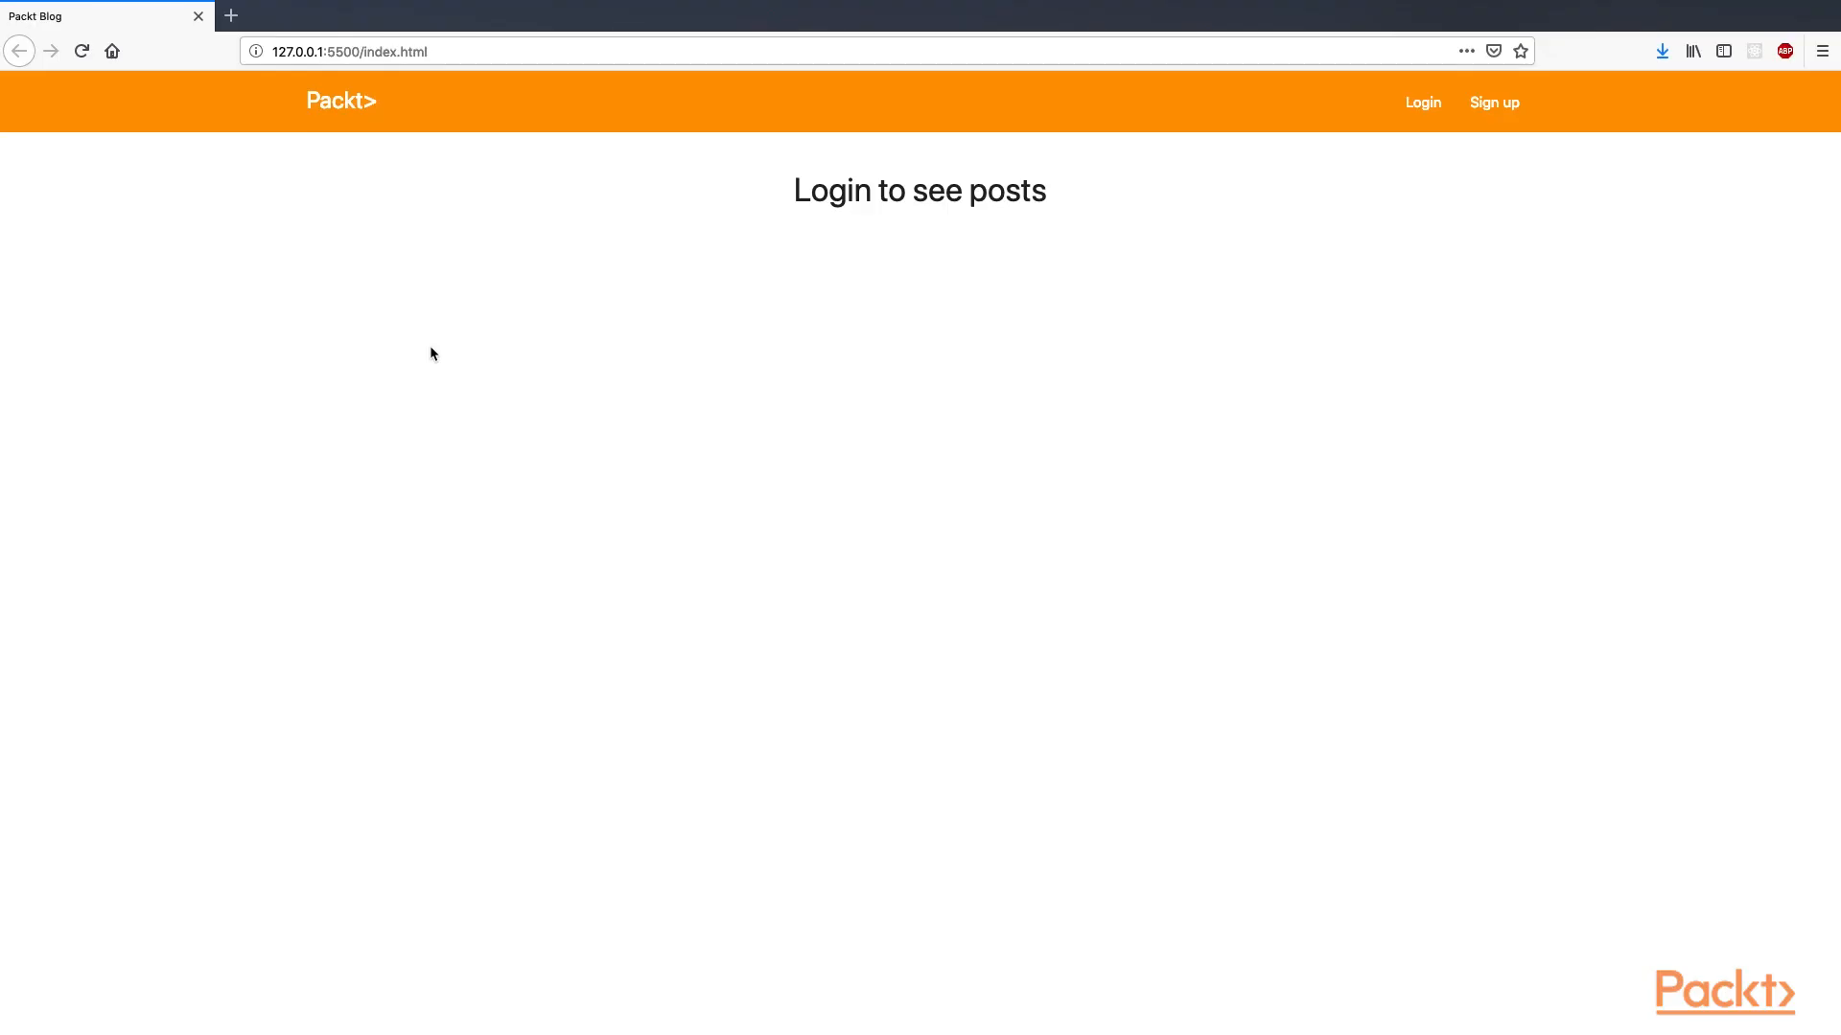
pyautogui.moveTo(1066, 406)
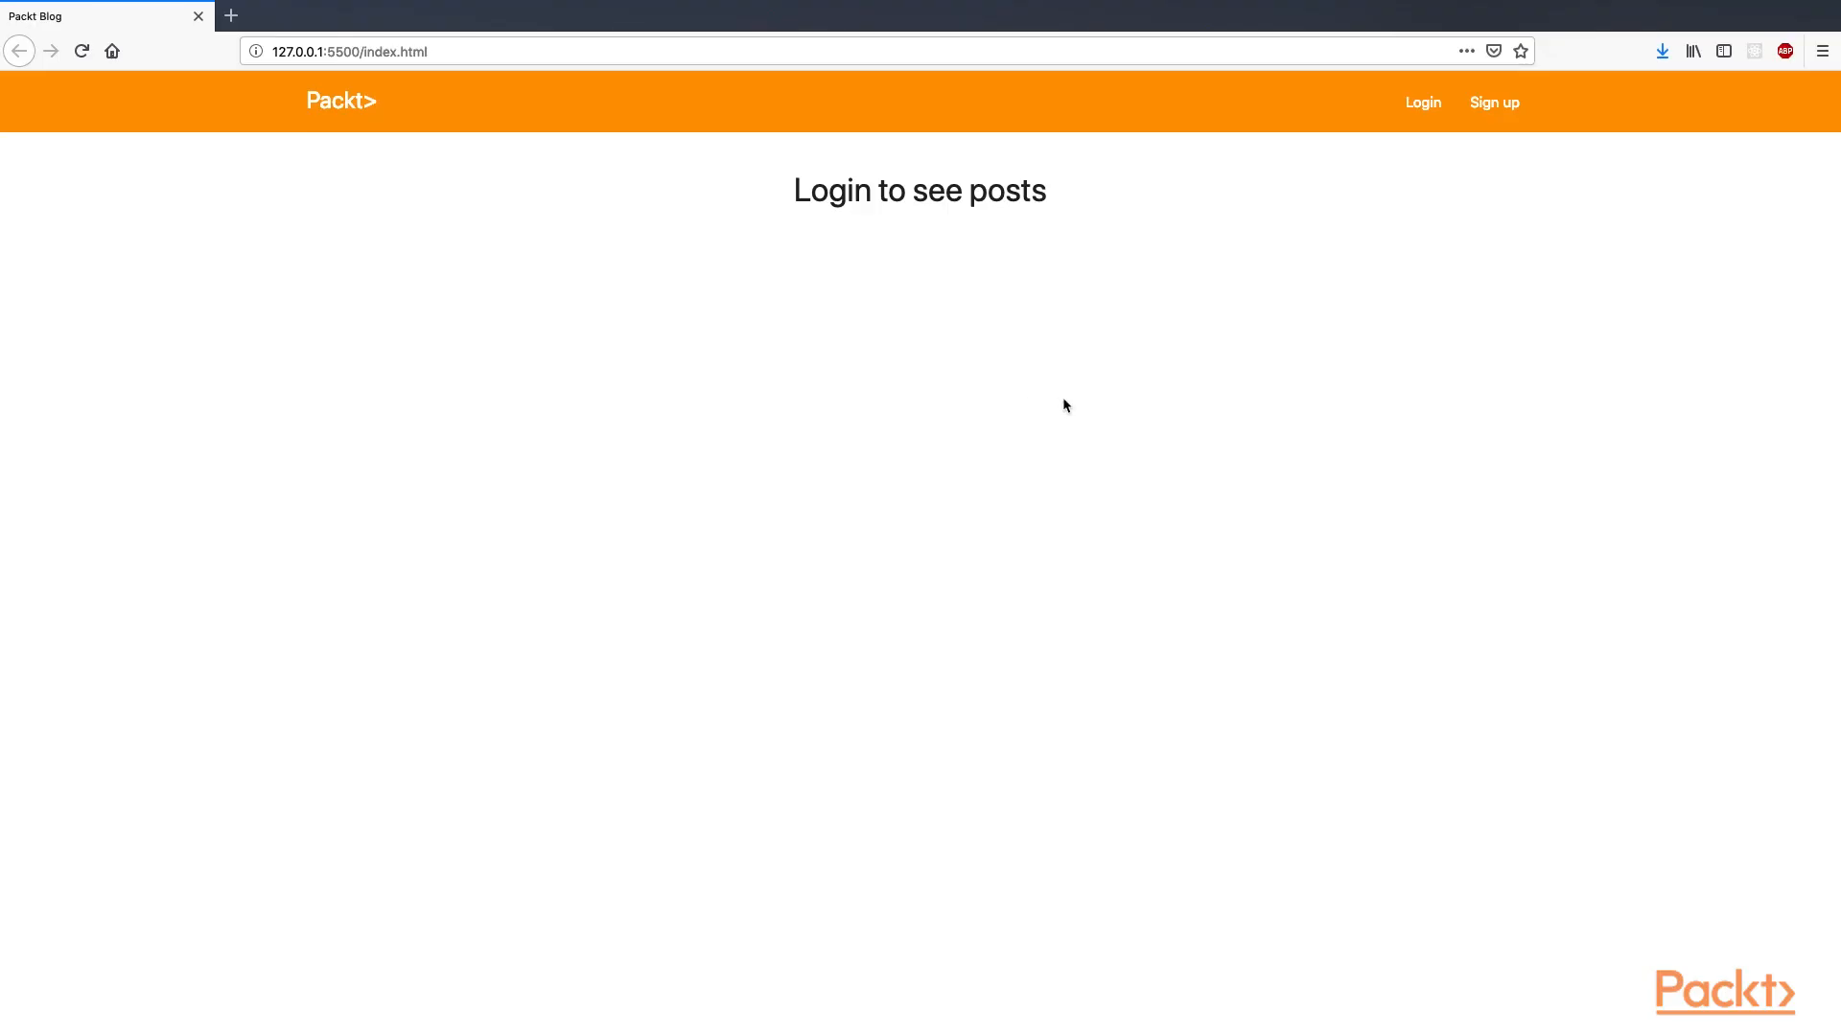
pyautogui.moveTo(1438, 286)
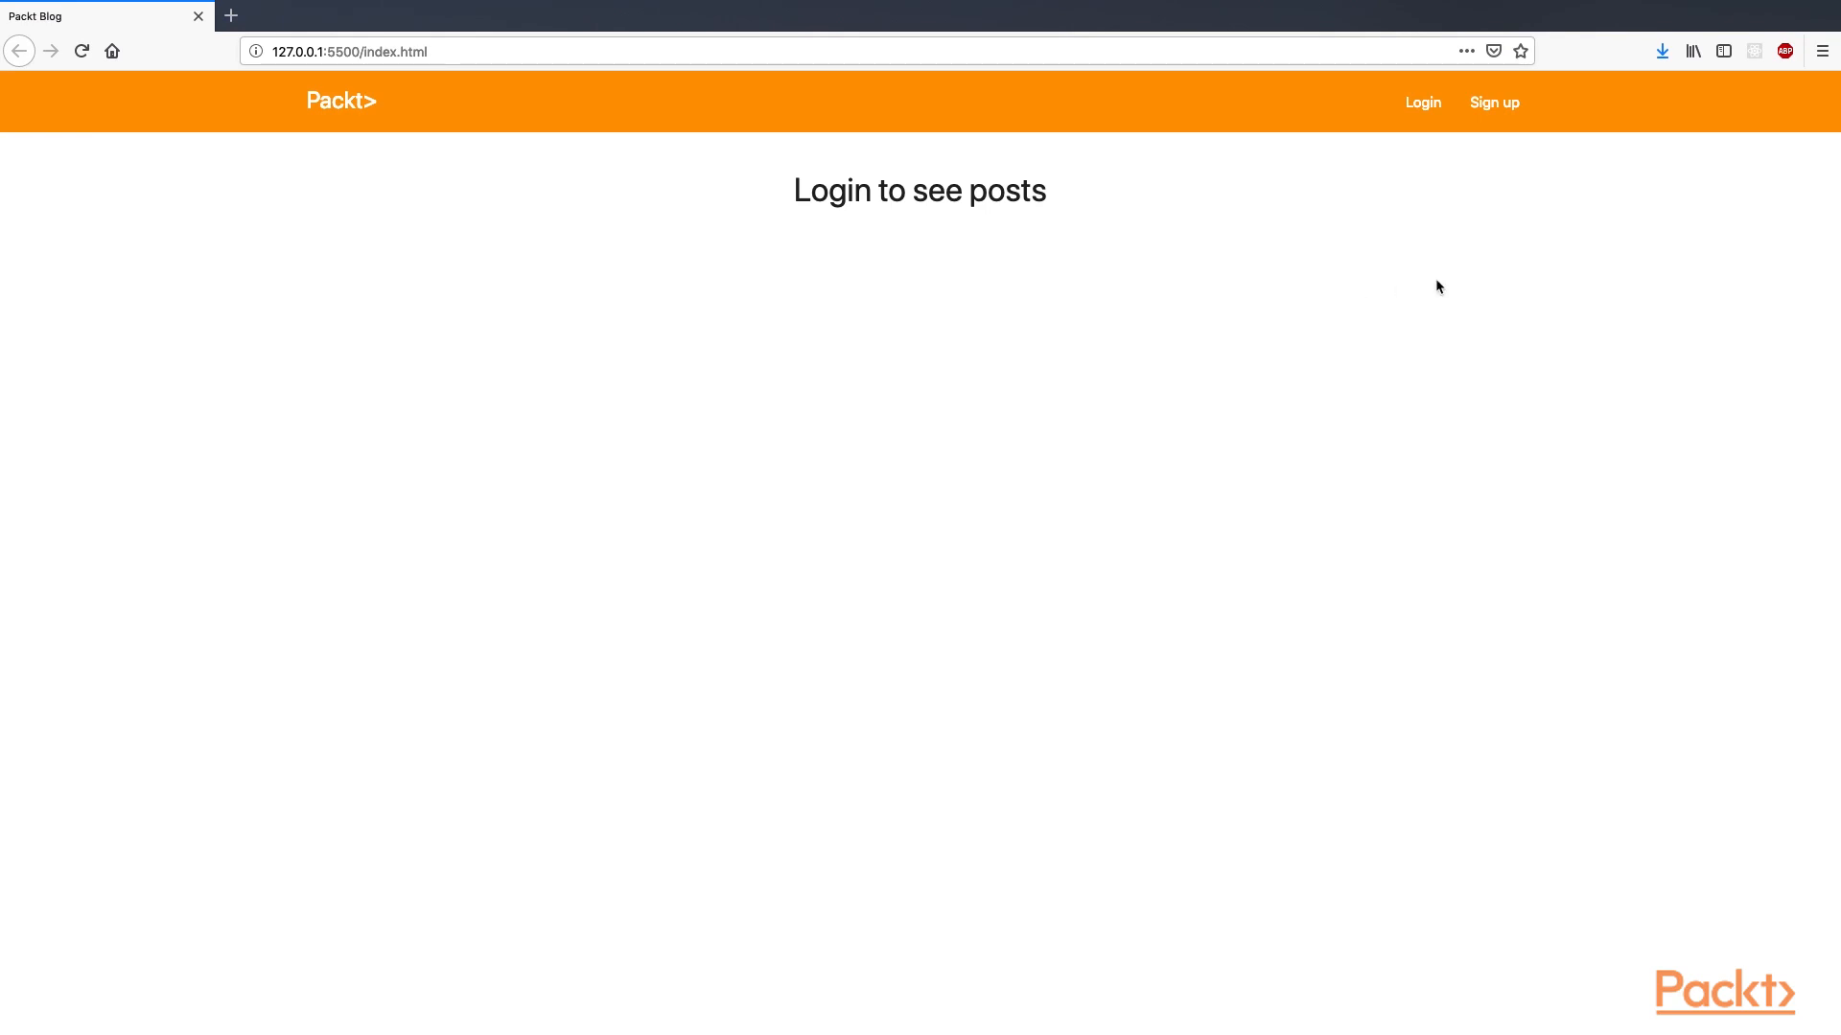
# - Bring up the developer tools Inspector on the Packt Blog page
pyautogui.press('F12')
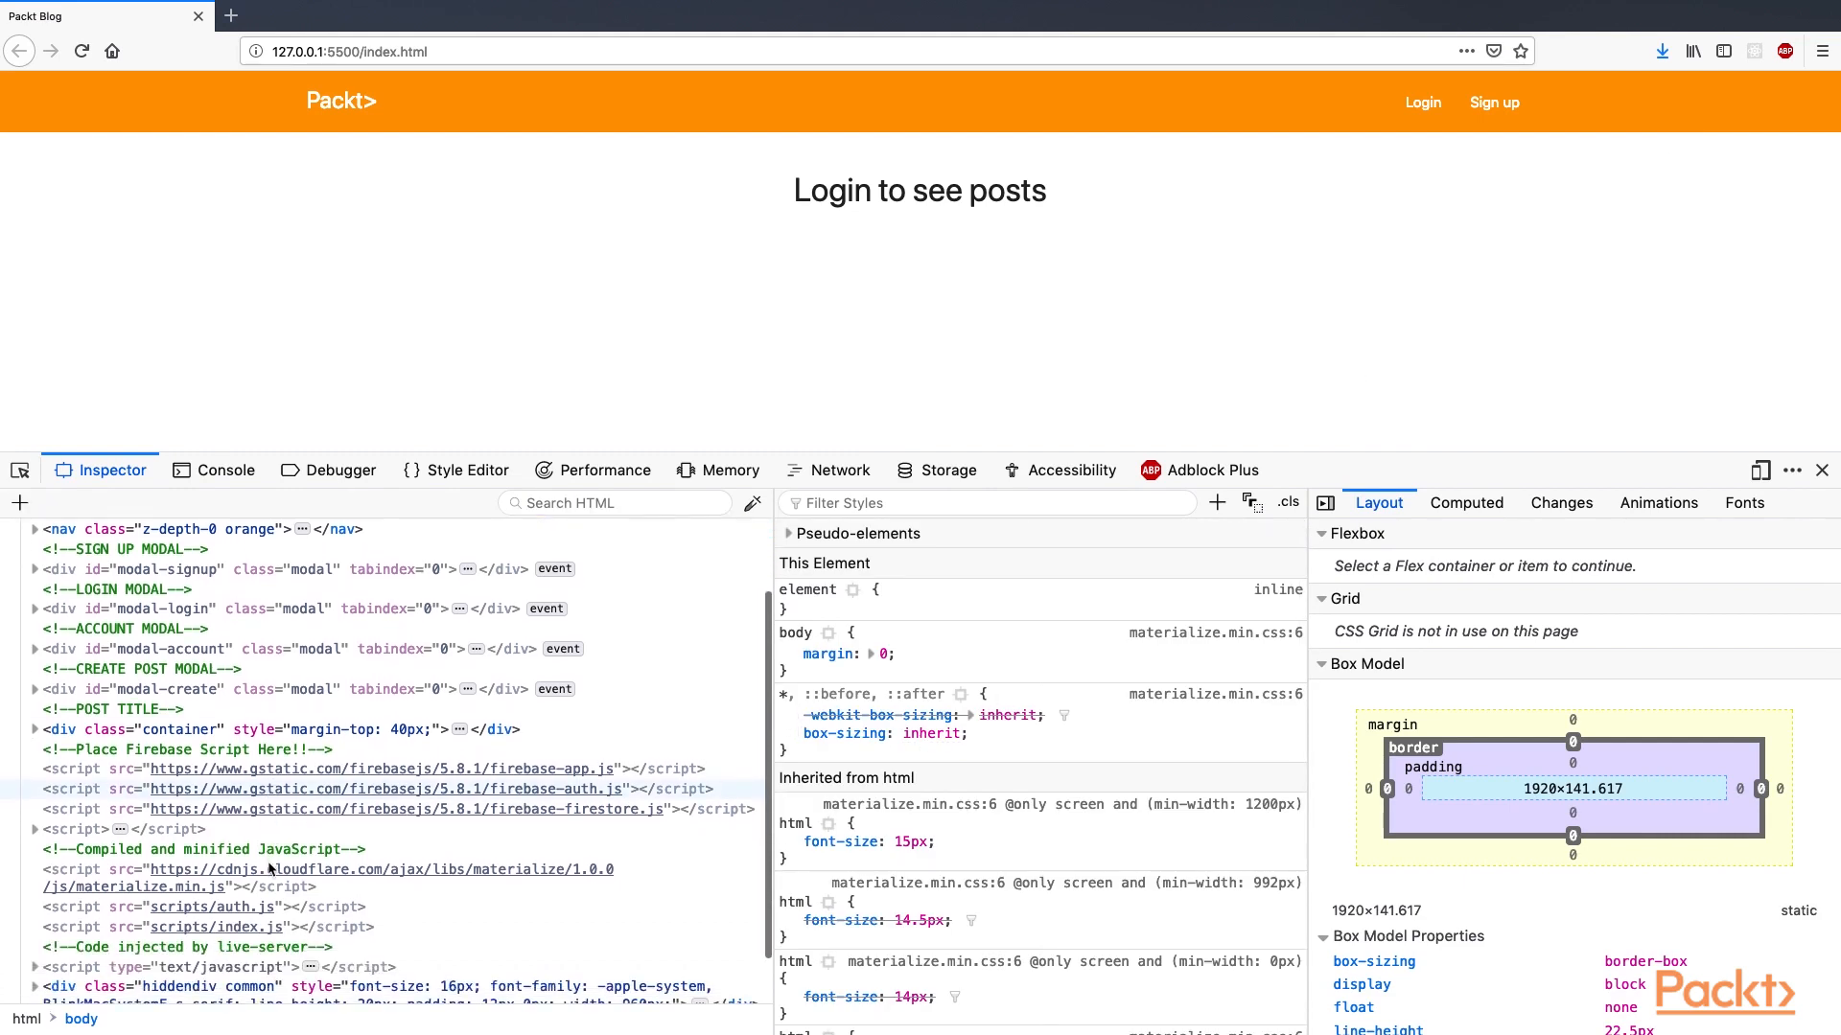
# - Expand the inline script node to reveal the Firebase initialization config
pyautogui.click(1790, 469)
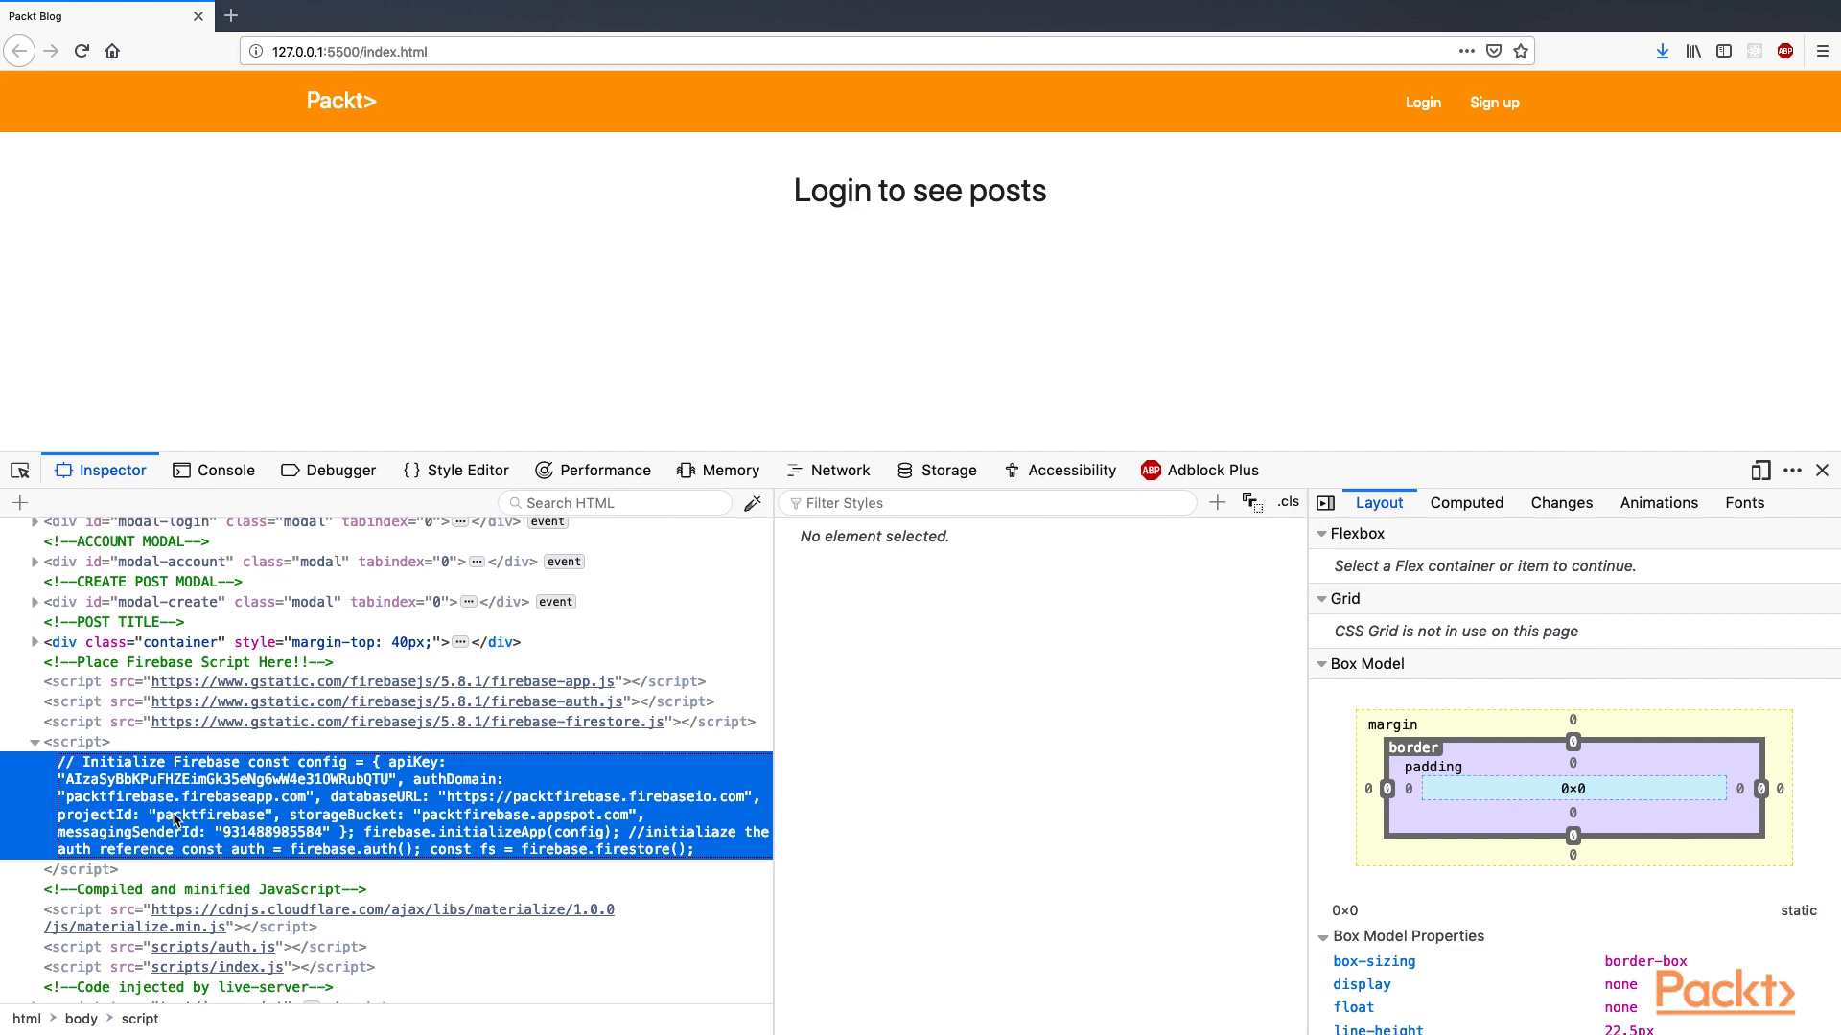
pyautogui.moveTo(249, 232)
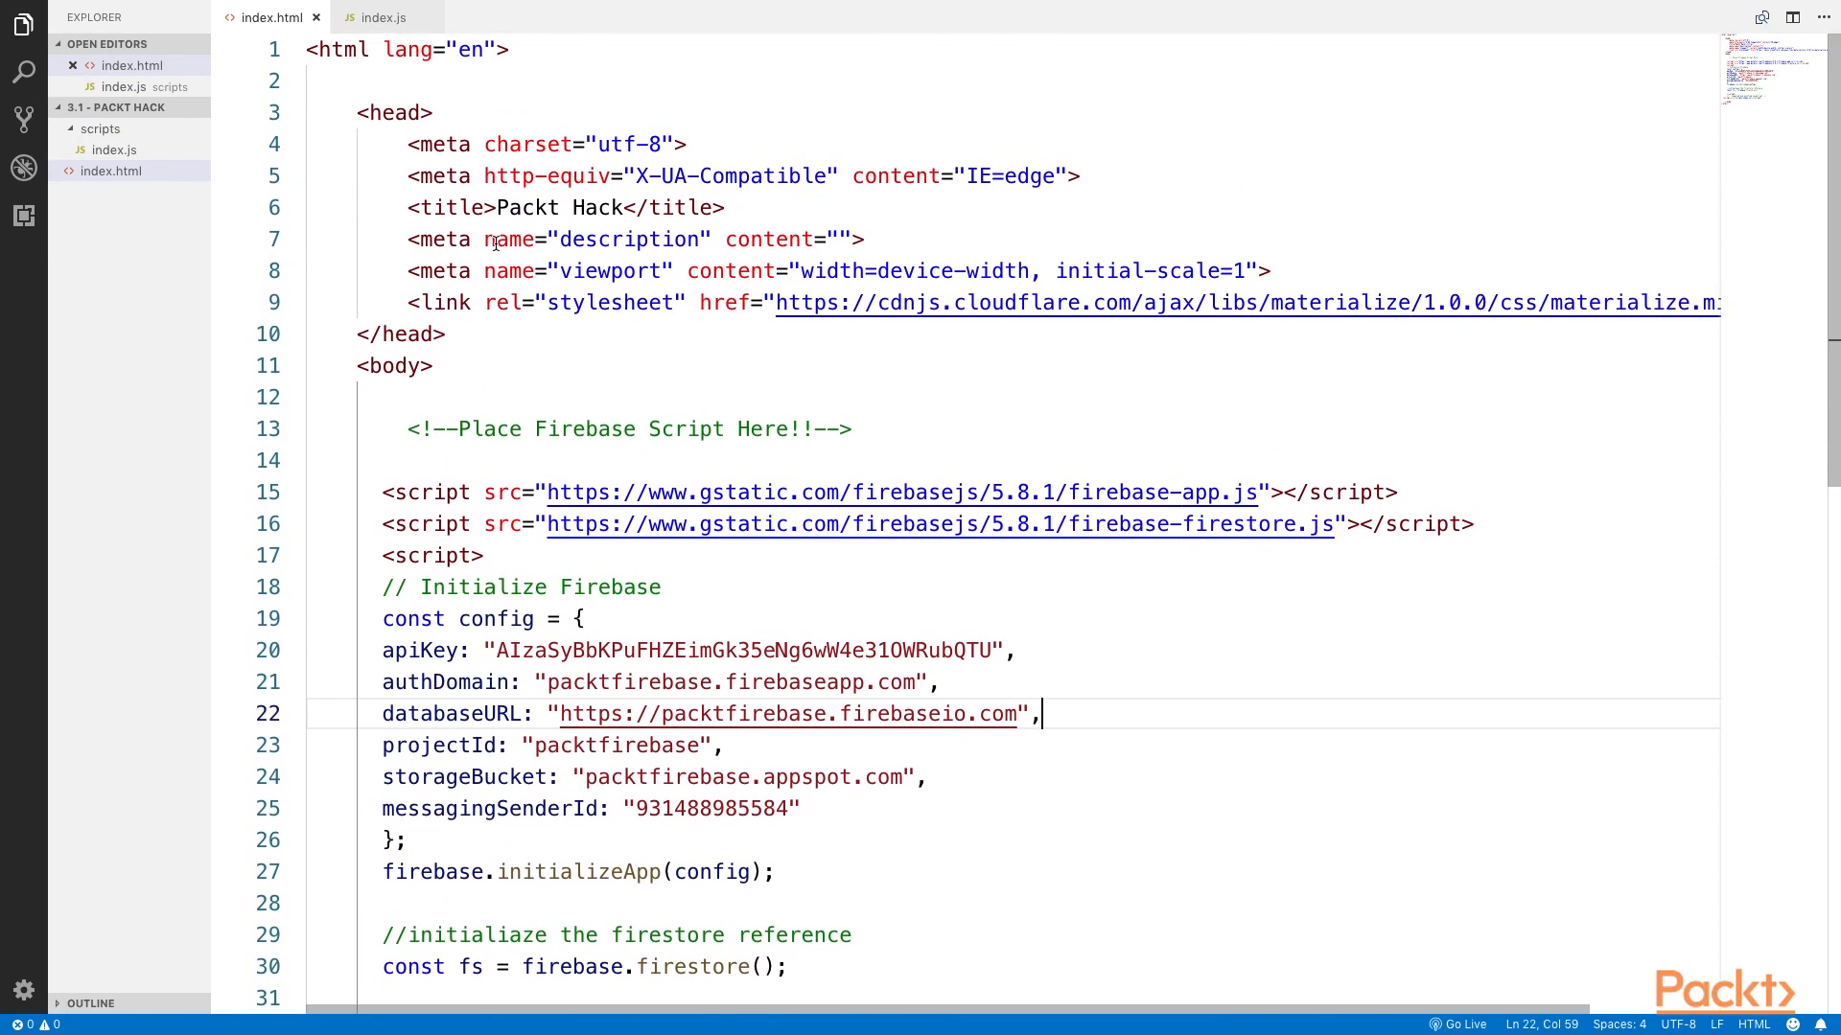
# - Scroll through index.html to review the Firebase scripts and config, then switch to Firefox
pyautogui.scroll(-3)
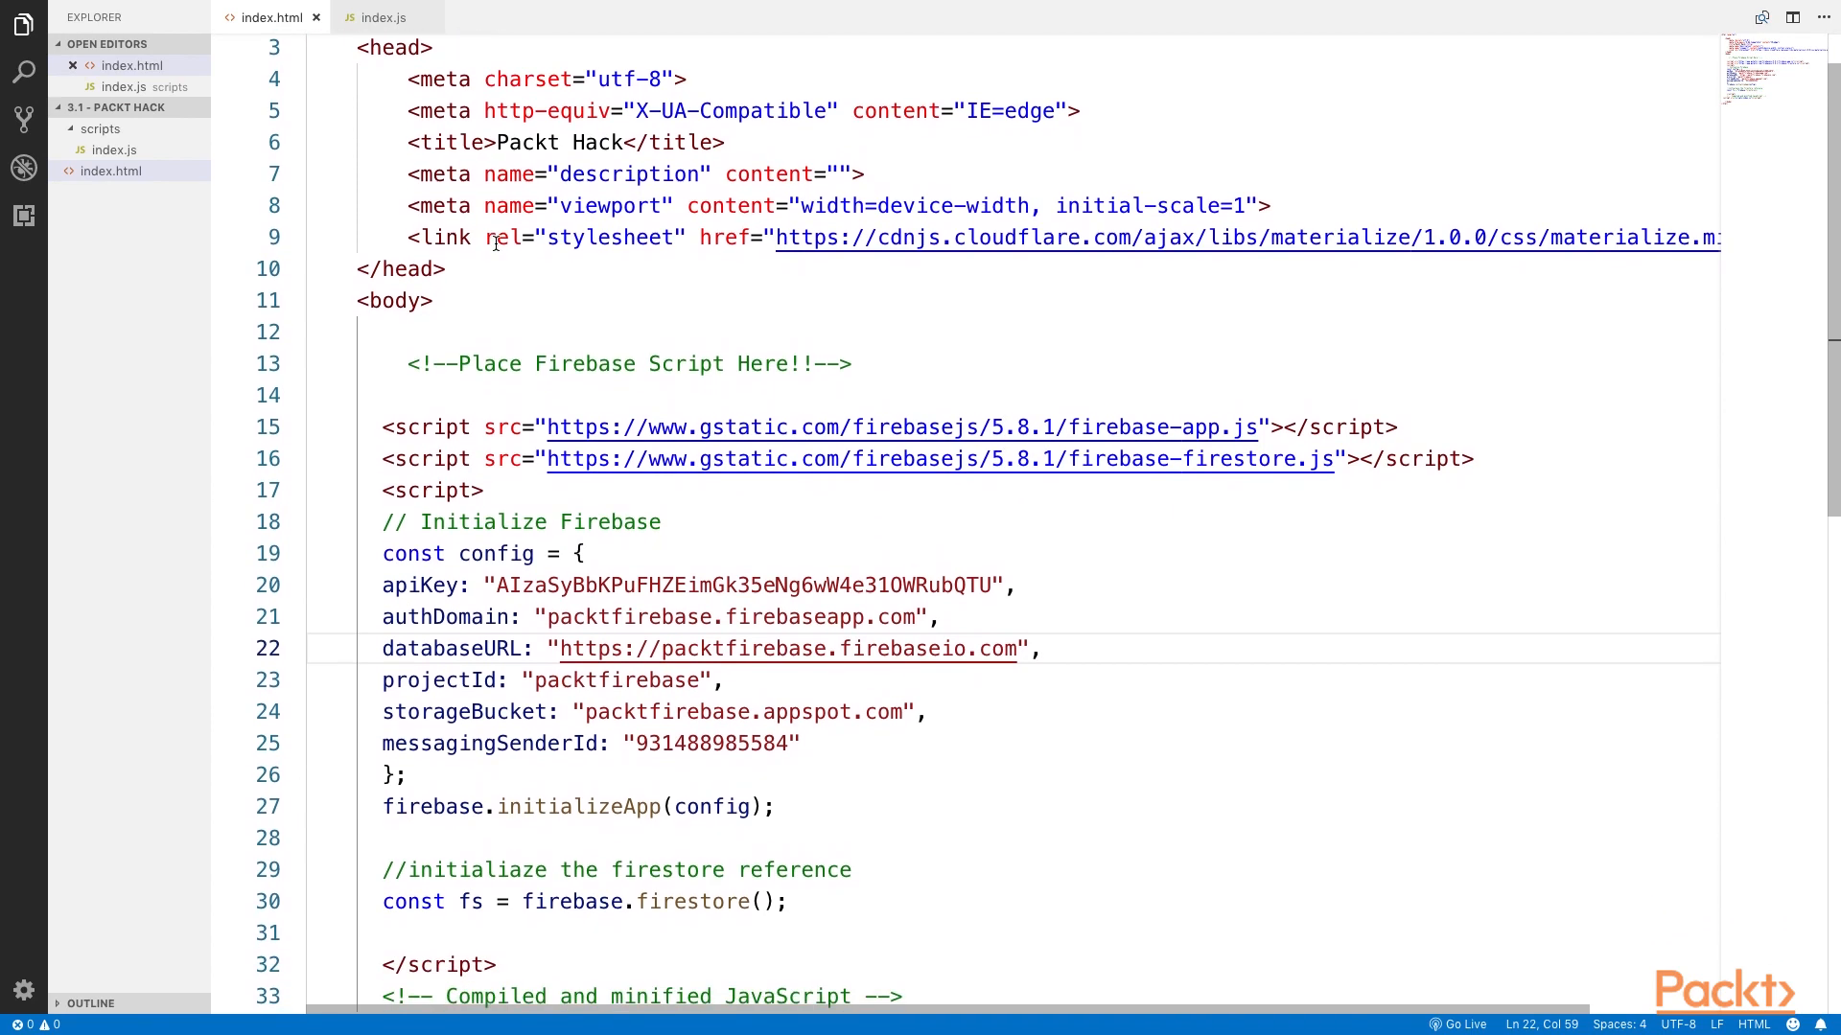
pyautogui.scroll(-3)
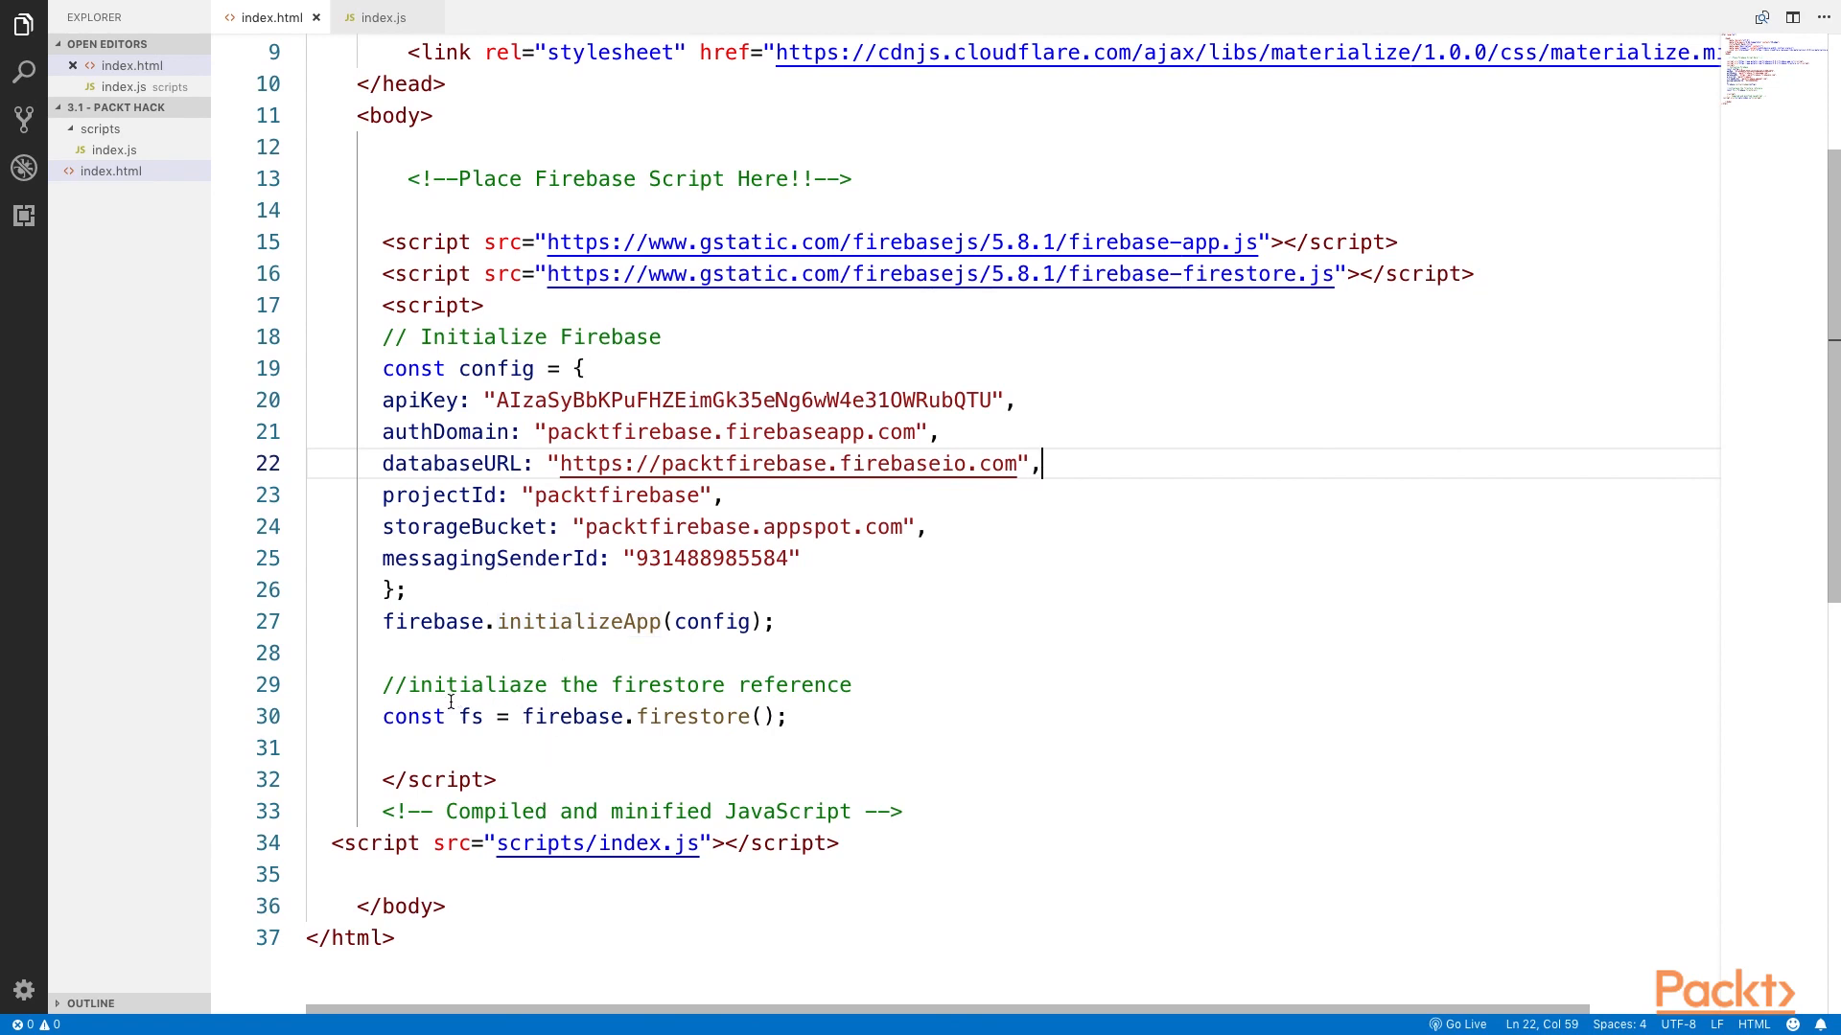
pyautogui.click(379, 17)
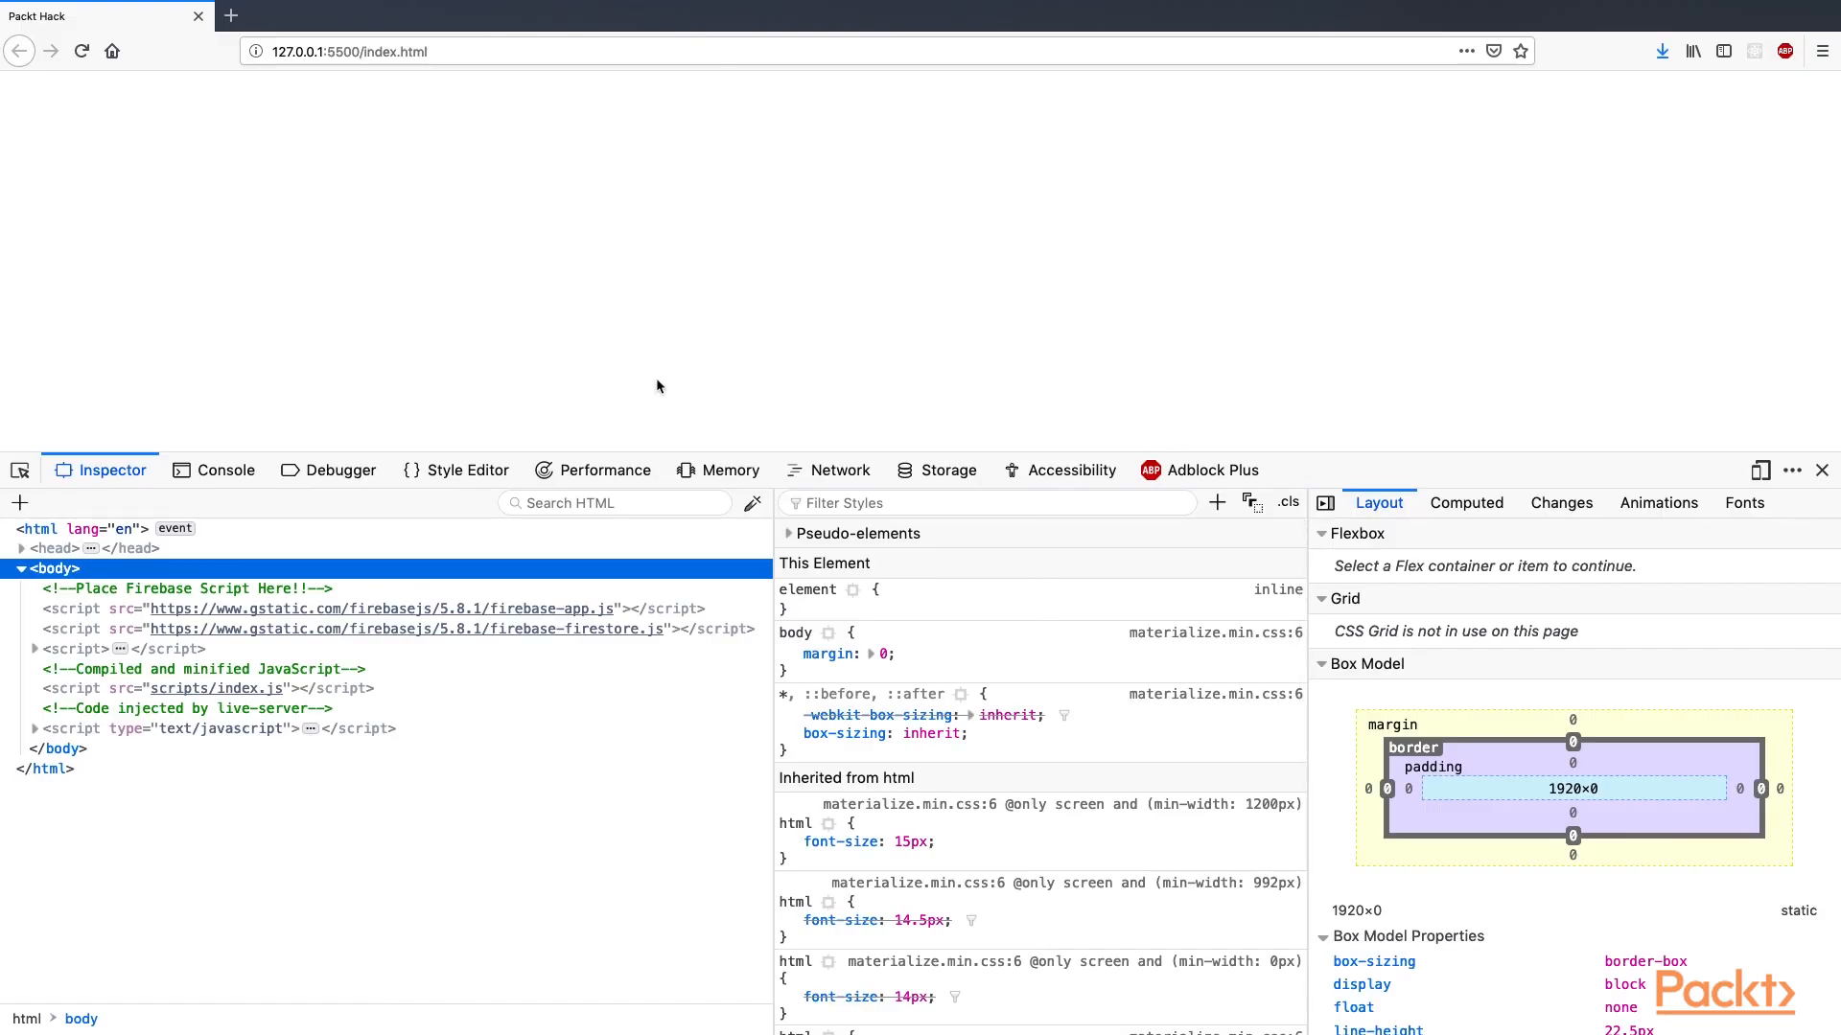
# - View the logged posts in the devtools Console, then show the Firestore posts data
pyautogui.click(226, 470)
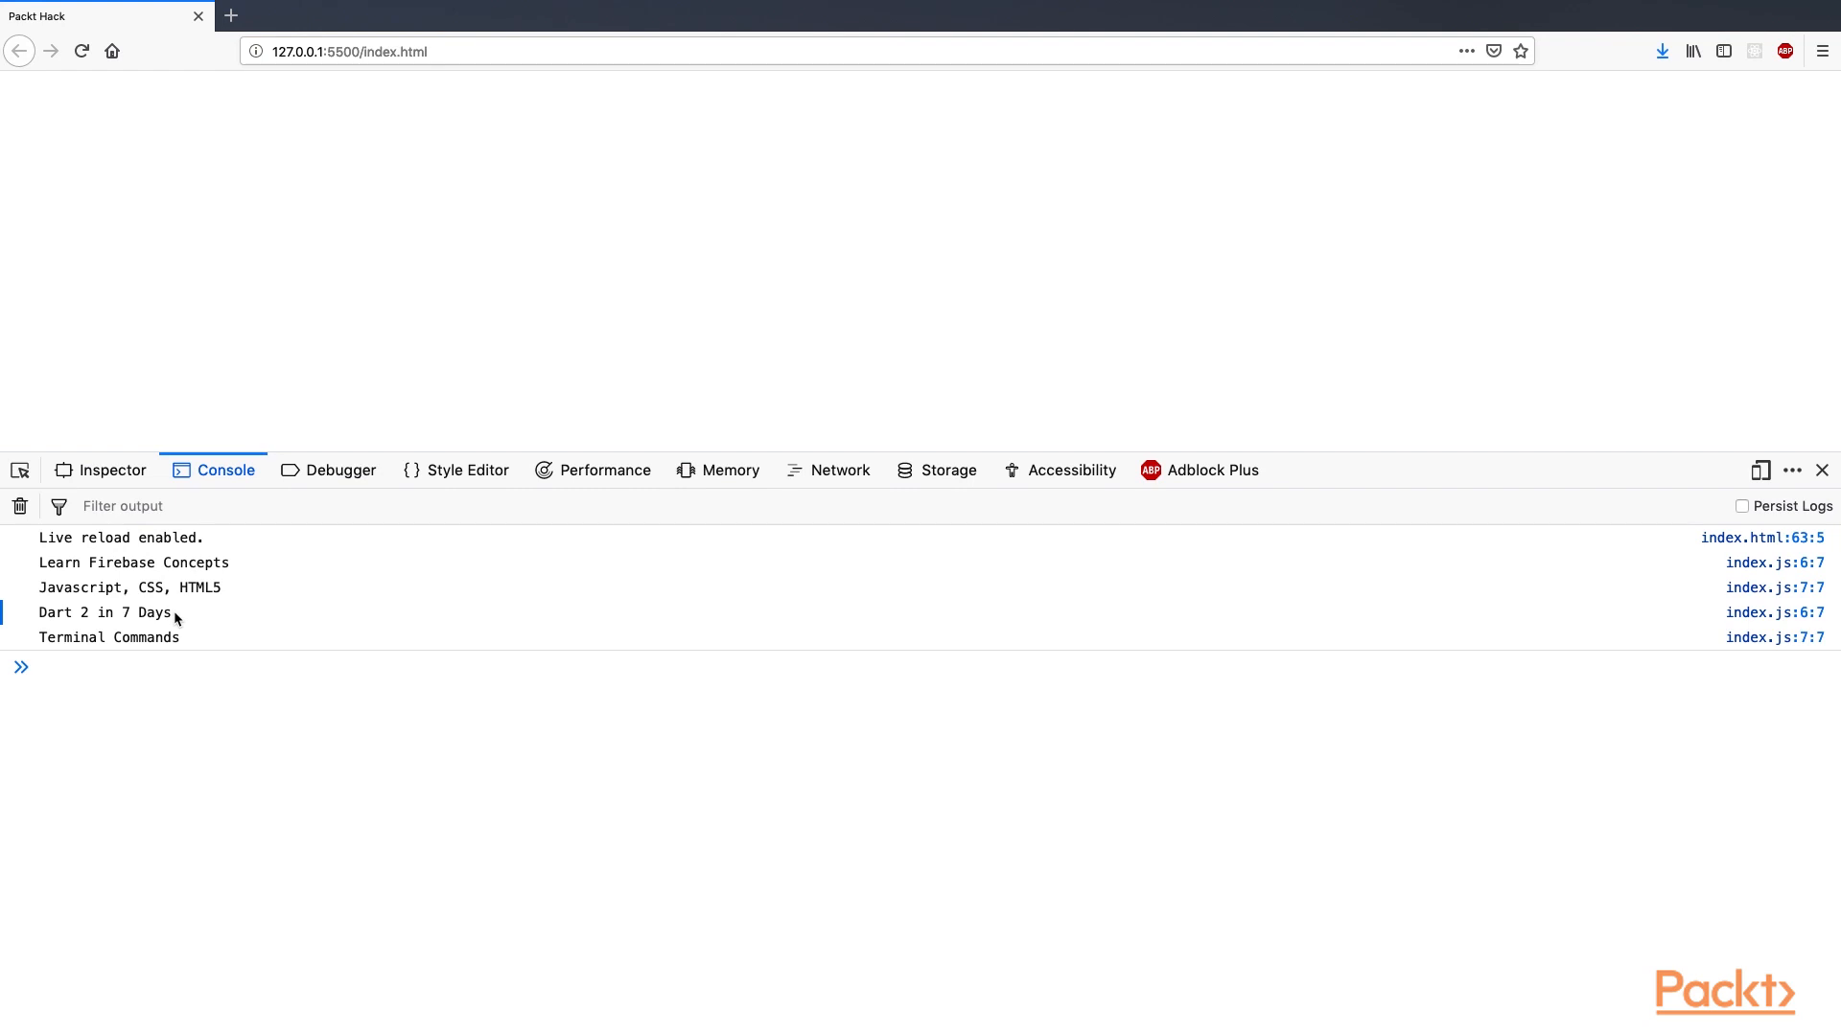
pyautogui.click(58, 667)
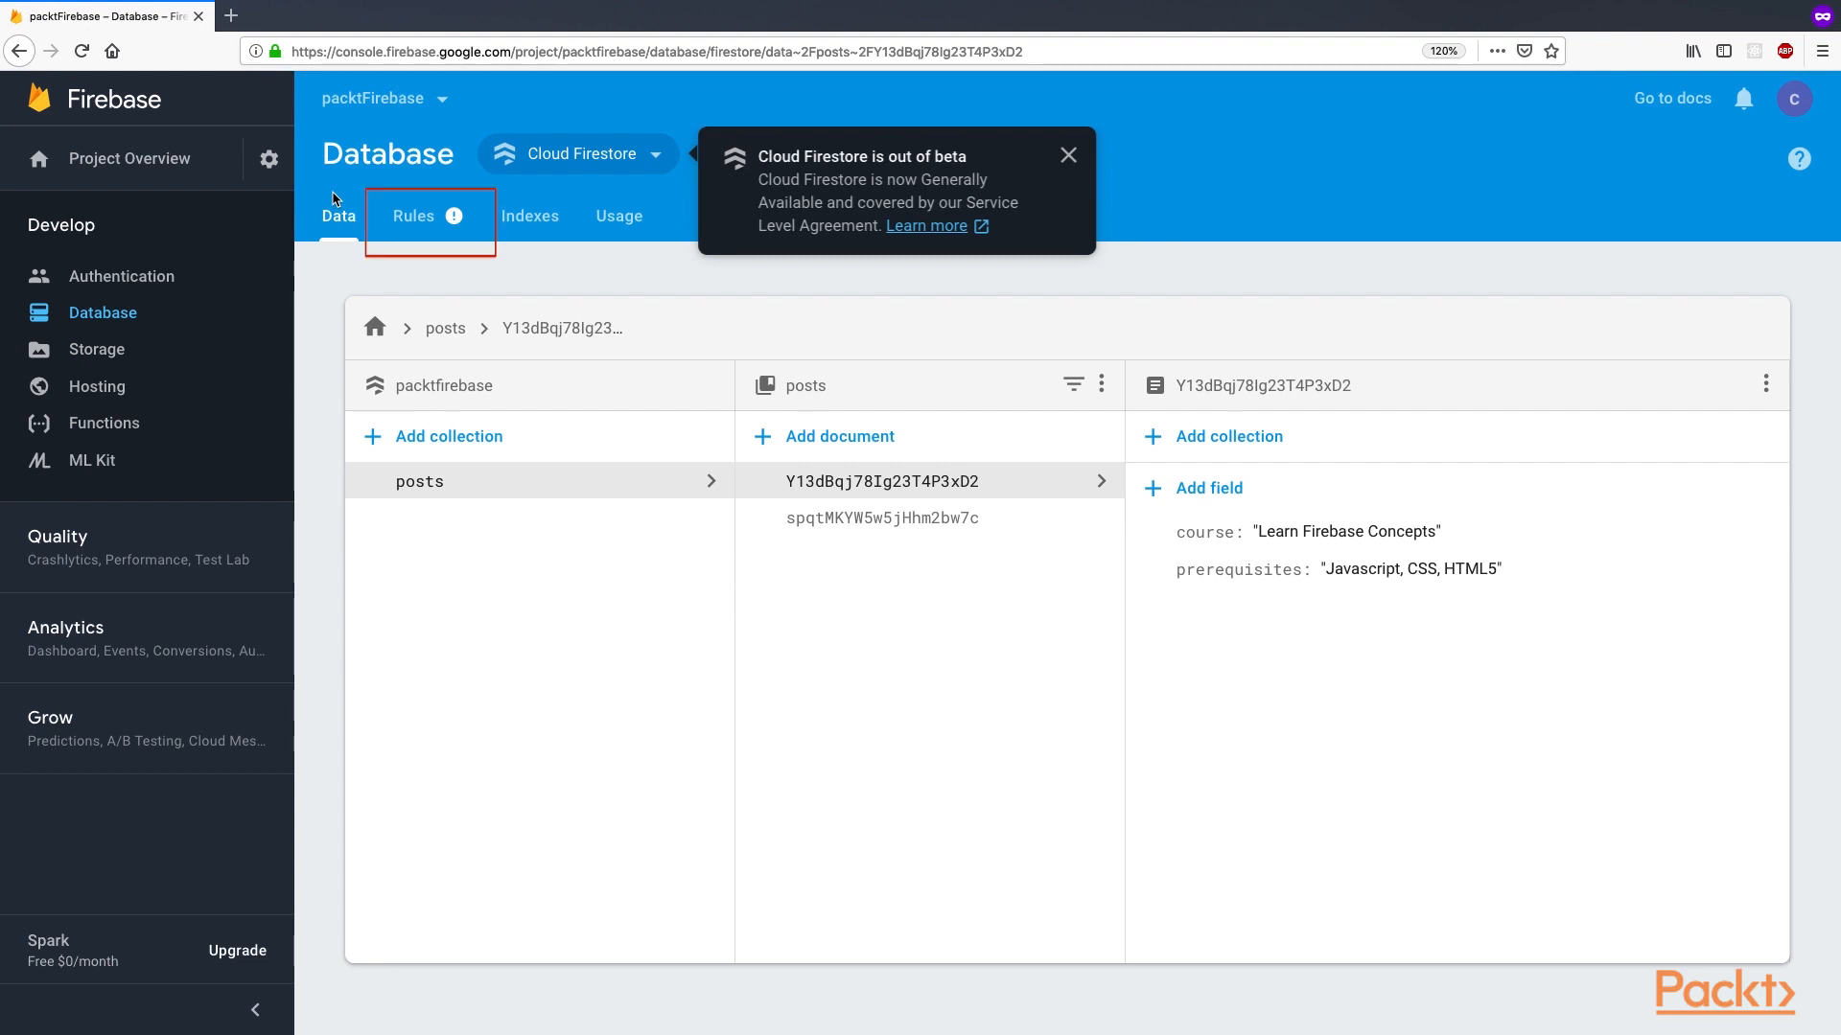
# - Dismiss the beta notice and show the Firestore security Rules tab
pyautogui.click(1068, 153)
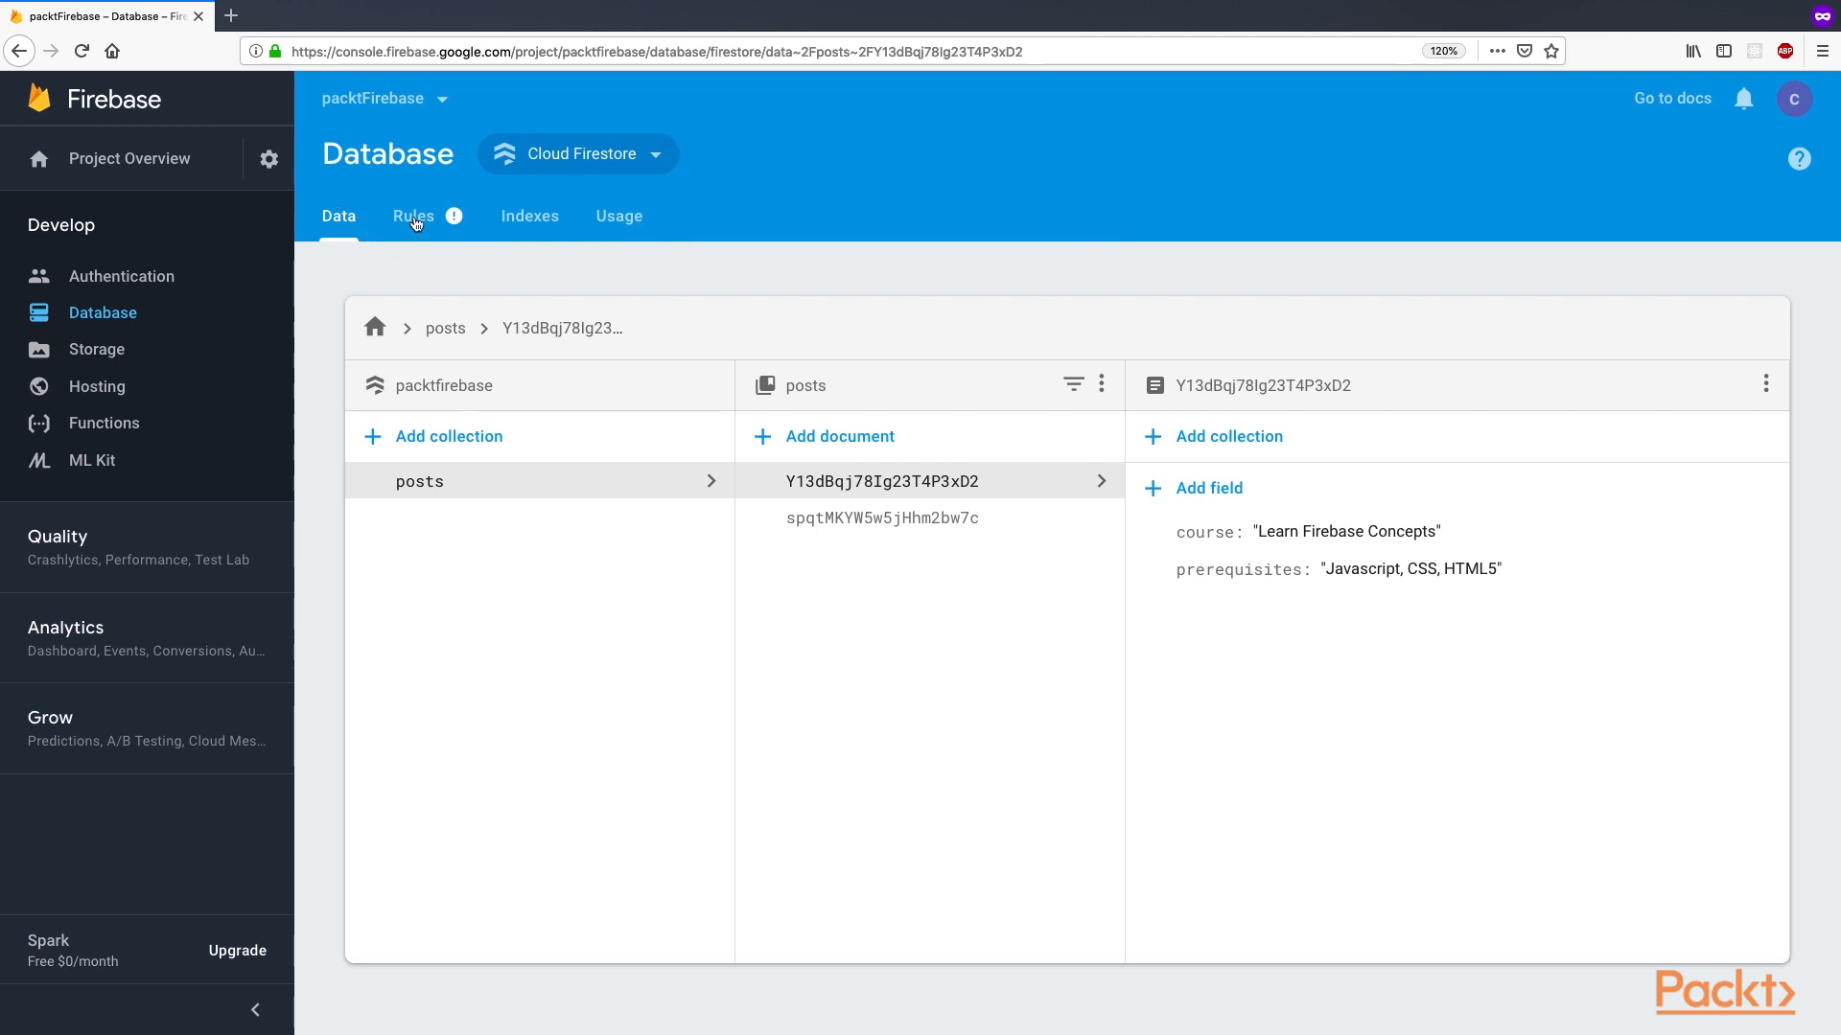
pyautogui.click(414, 215)
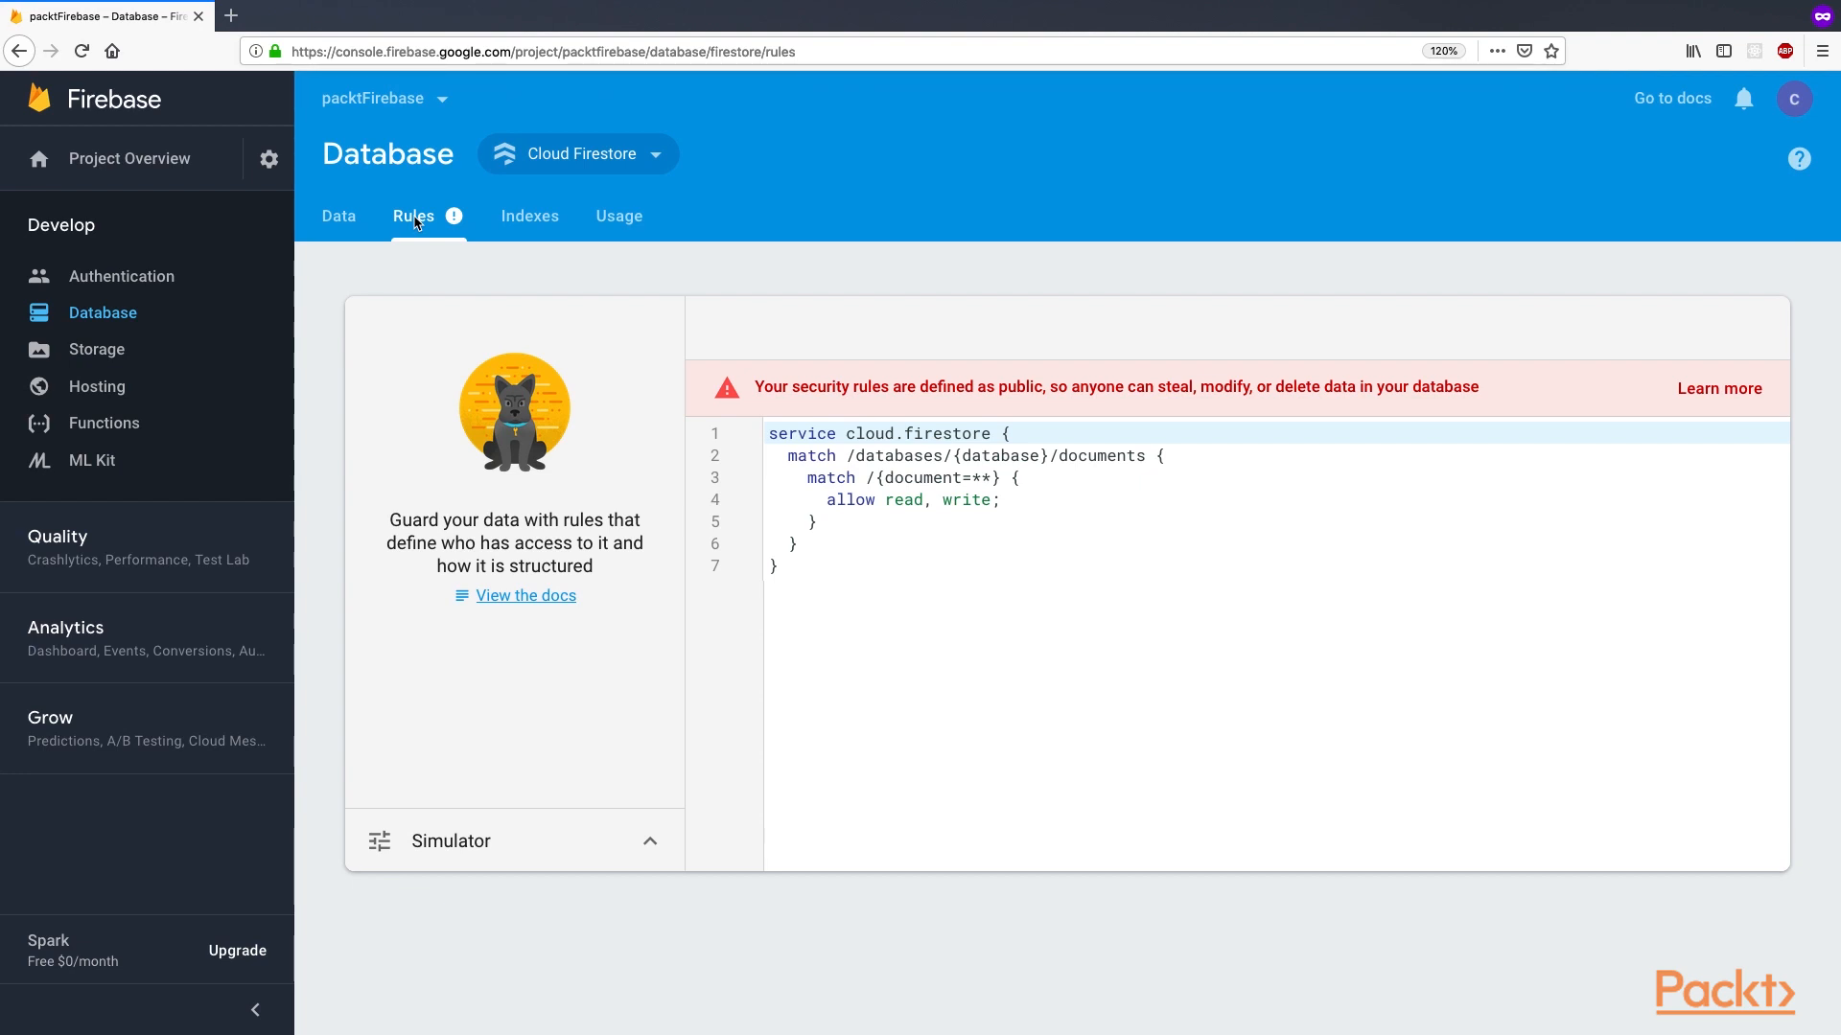
pyautogui.moveTo(554, 238)
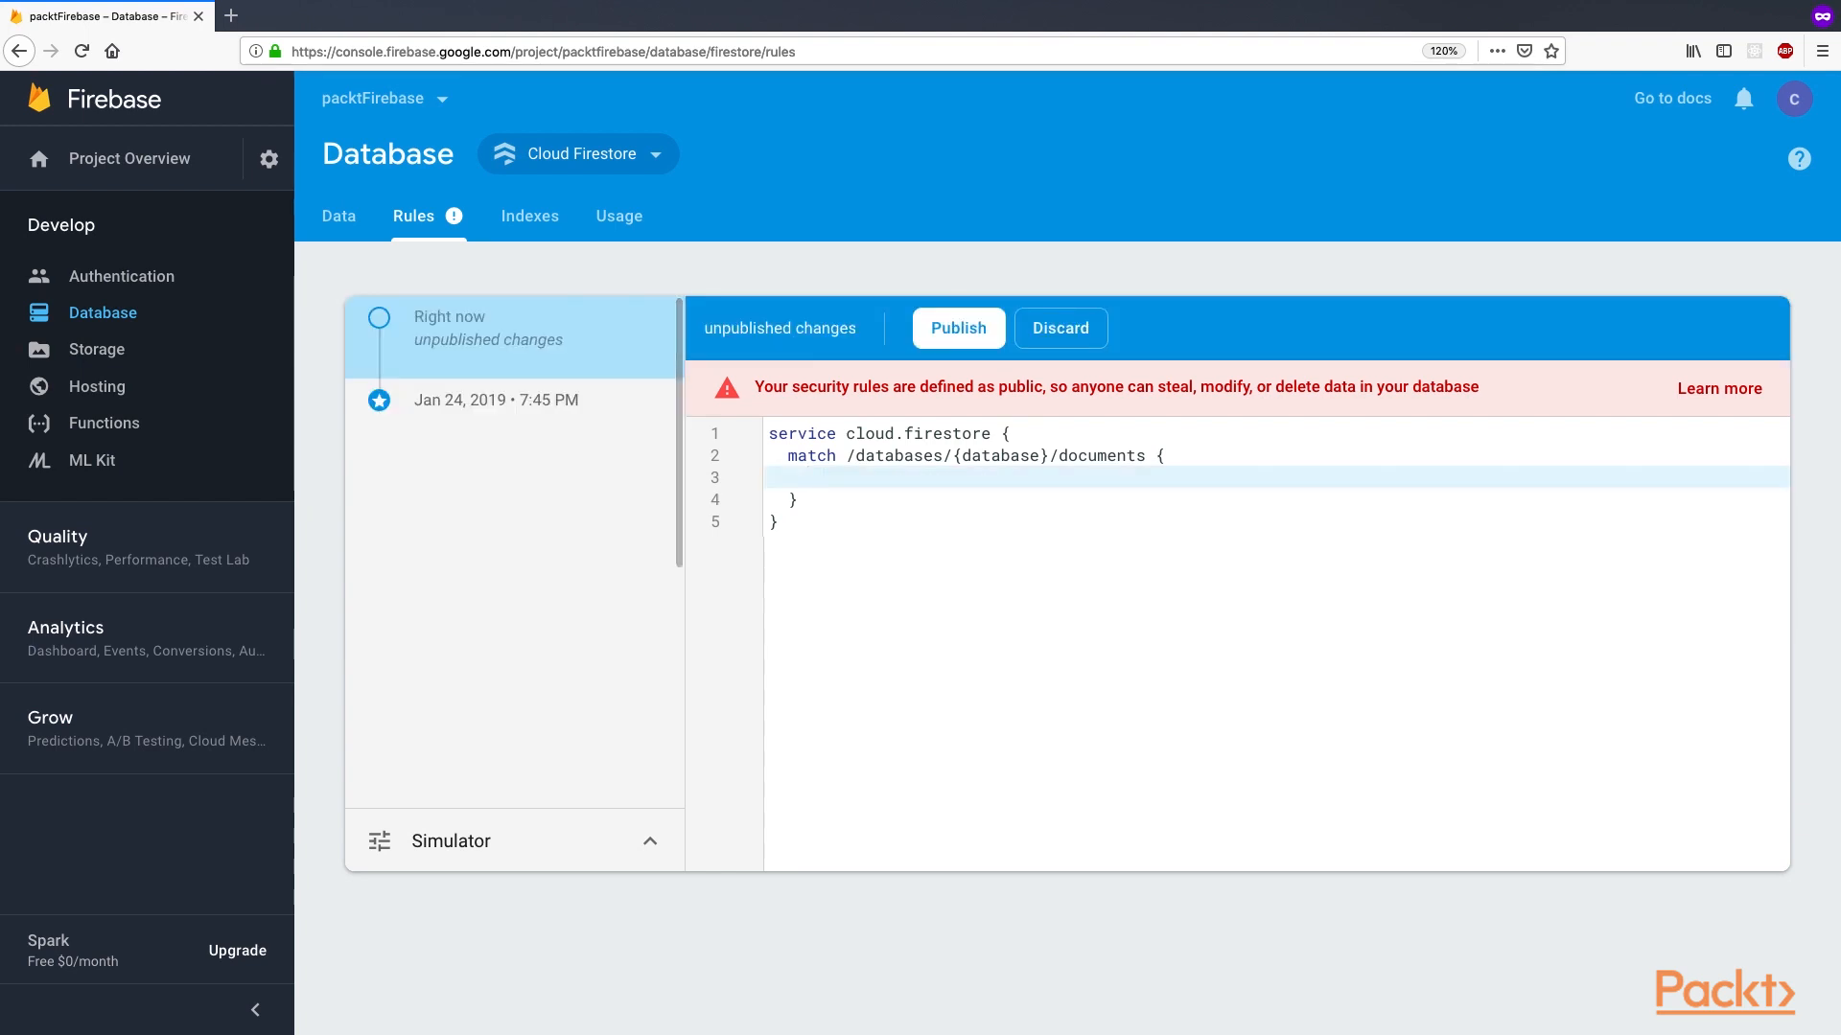
# - Write match /post/{postId} allowing read, write if request.auth.uid != null, and publish it
pyautogui.write('match')
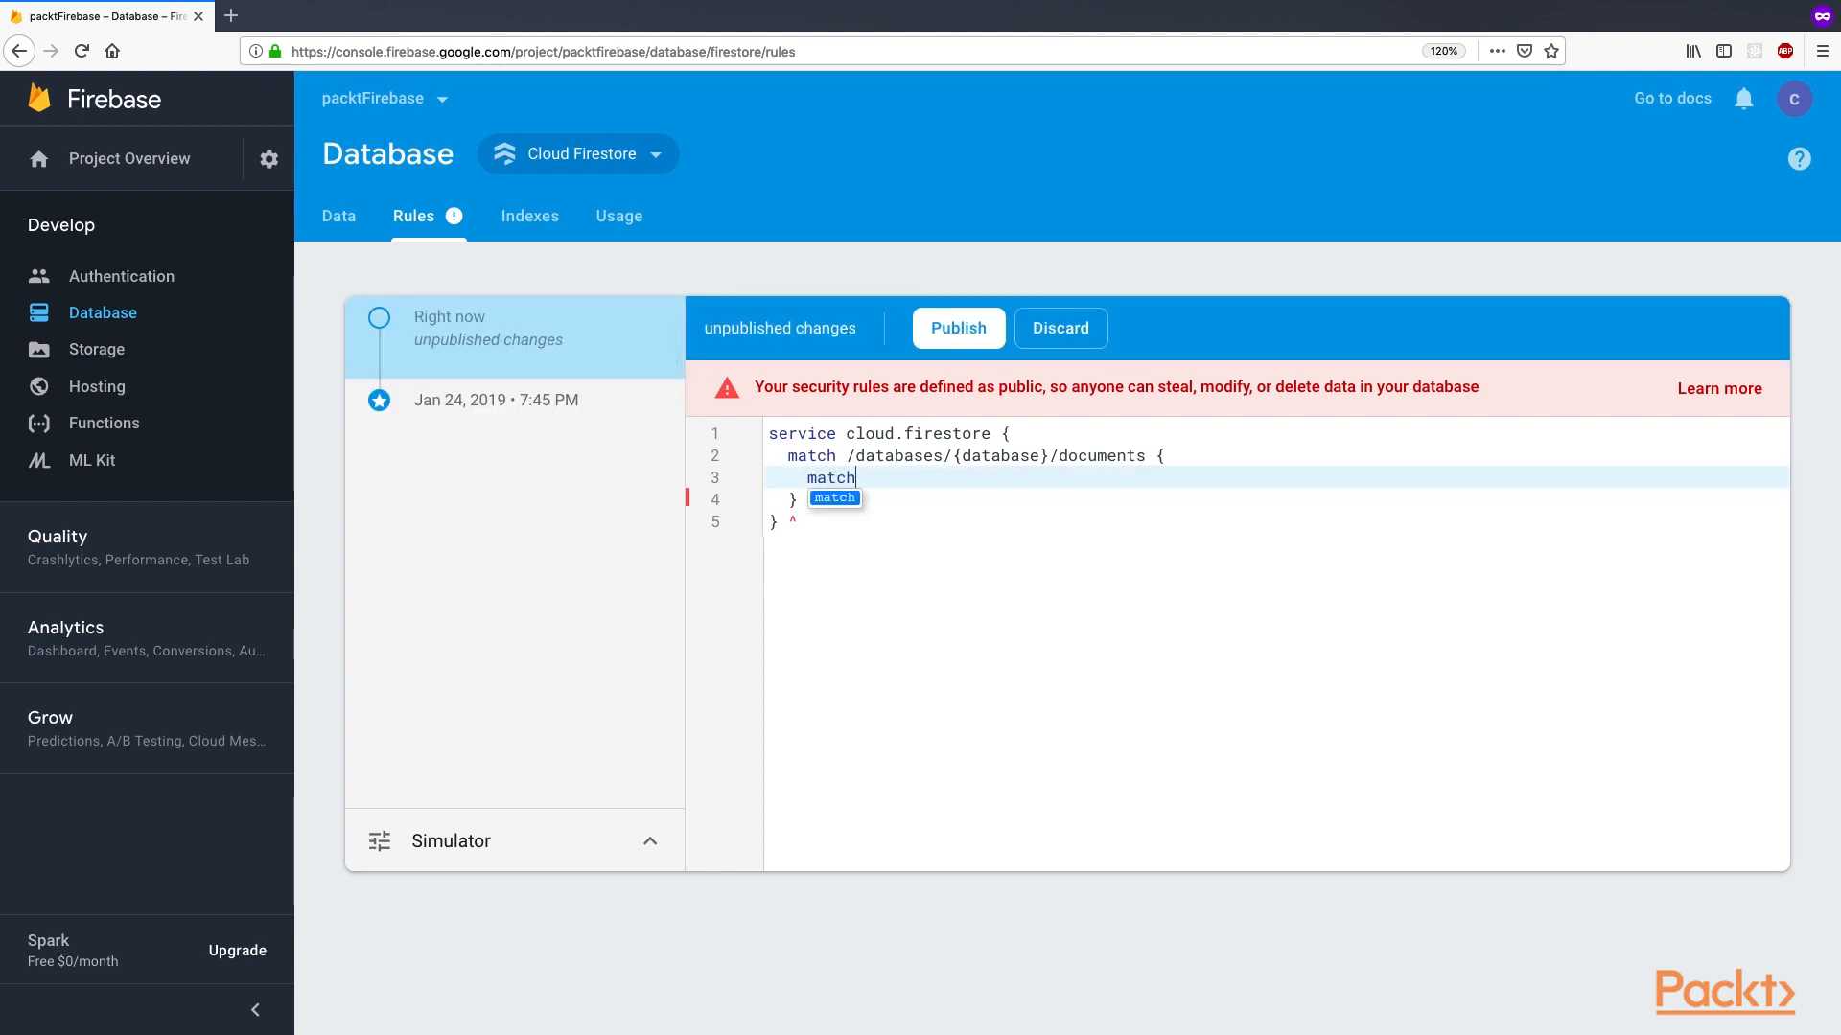
pyautogui.write('/post')
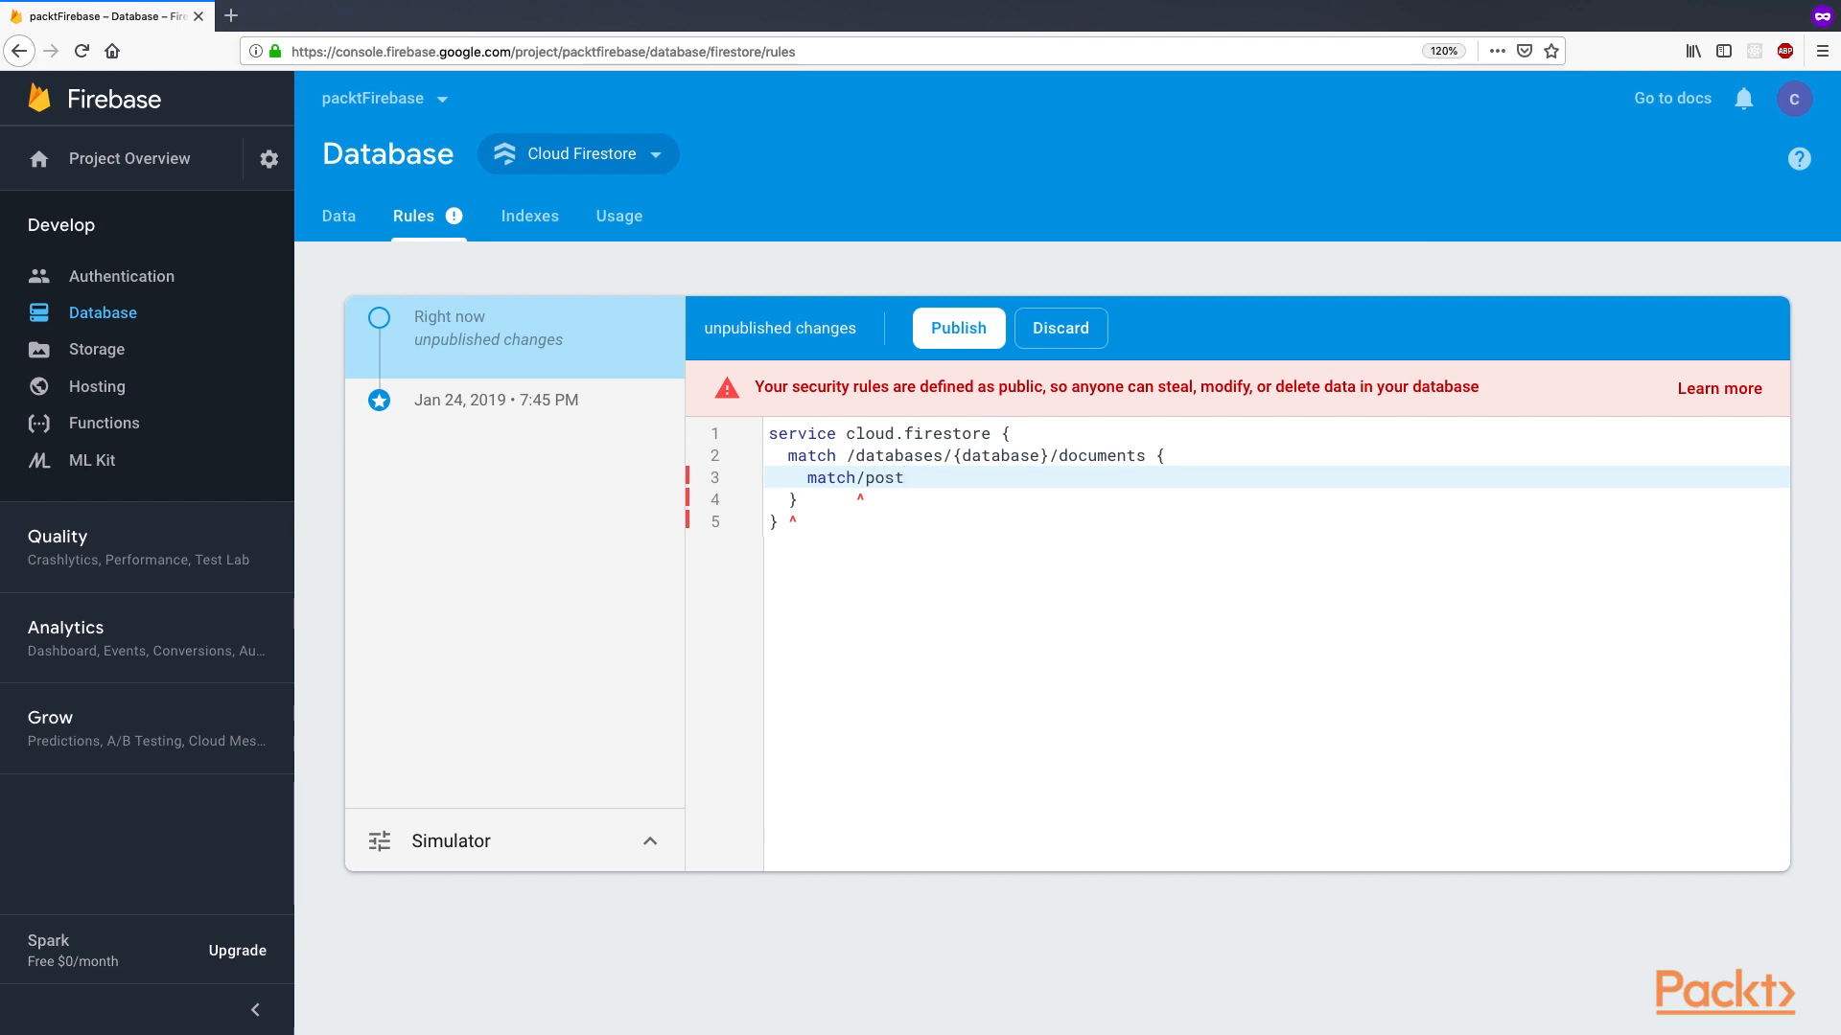
pyautogui.write('/{post}')
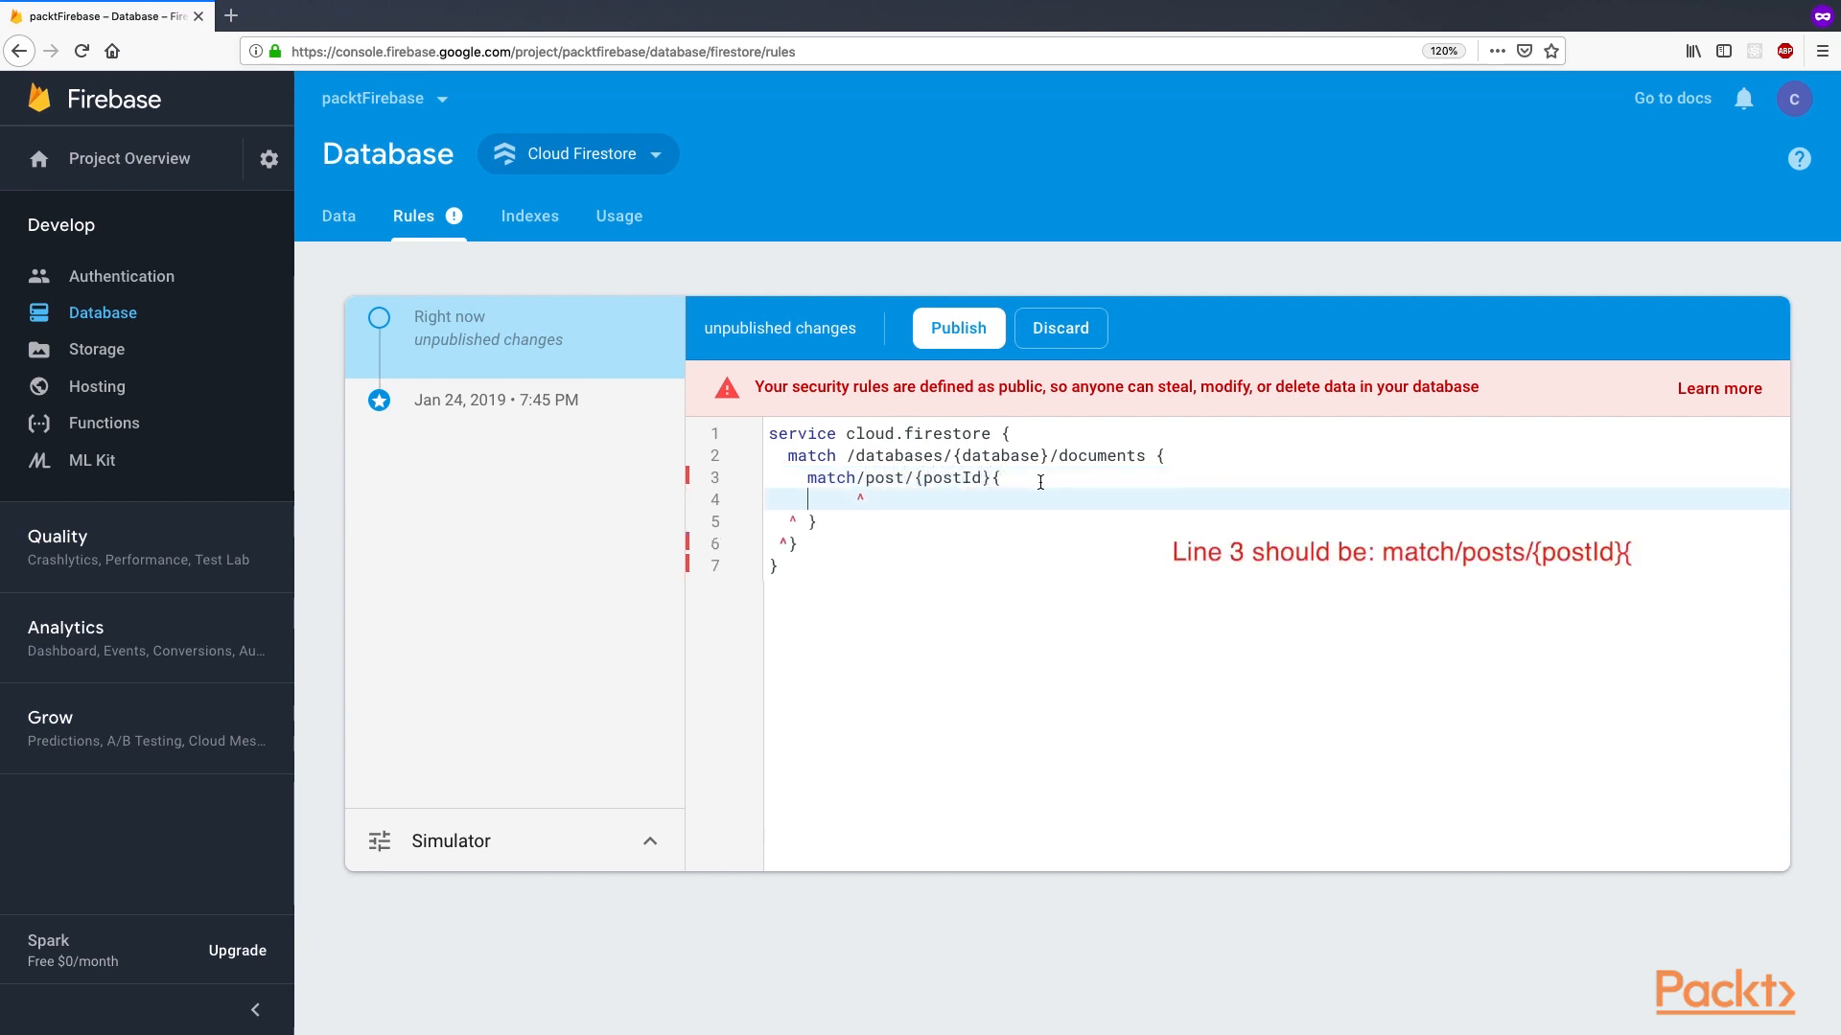
pyautogui.write('allow')
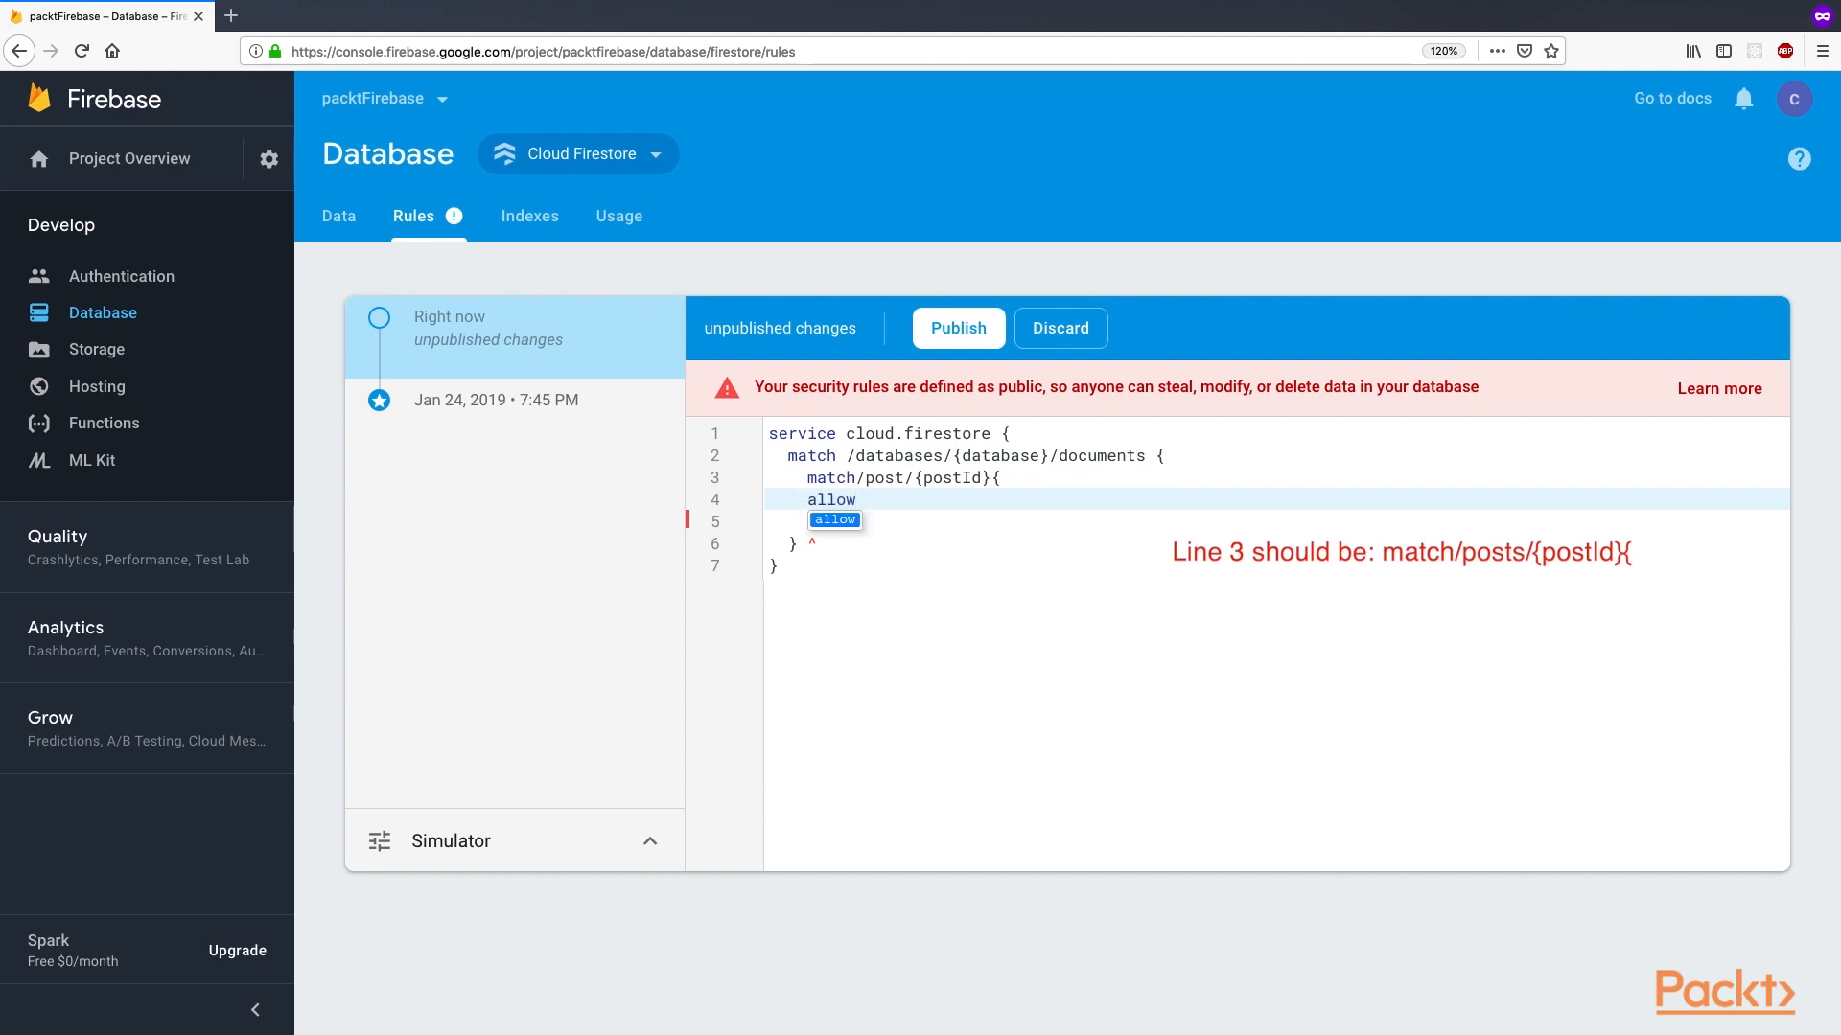
pyautogui.write('read, write: i')
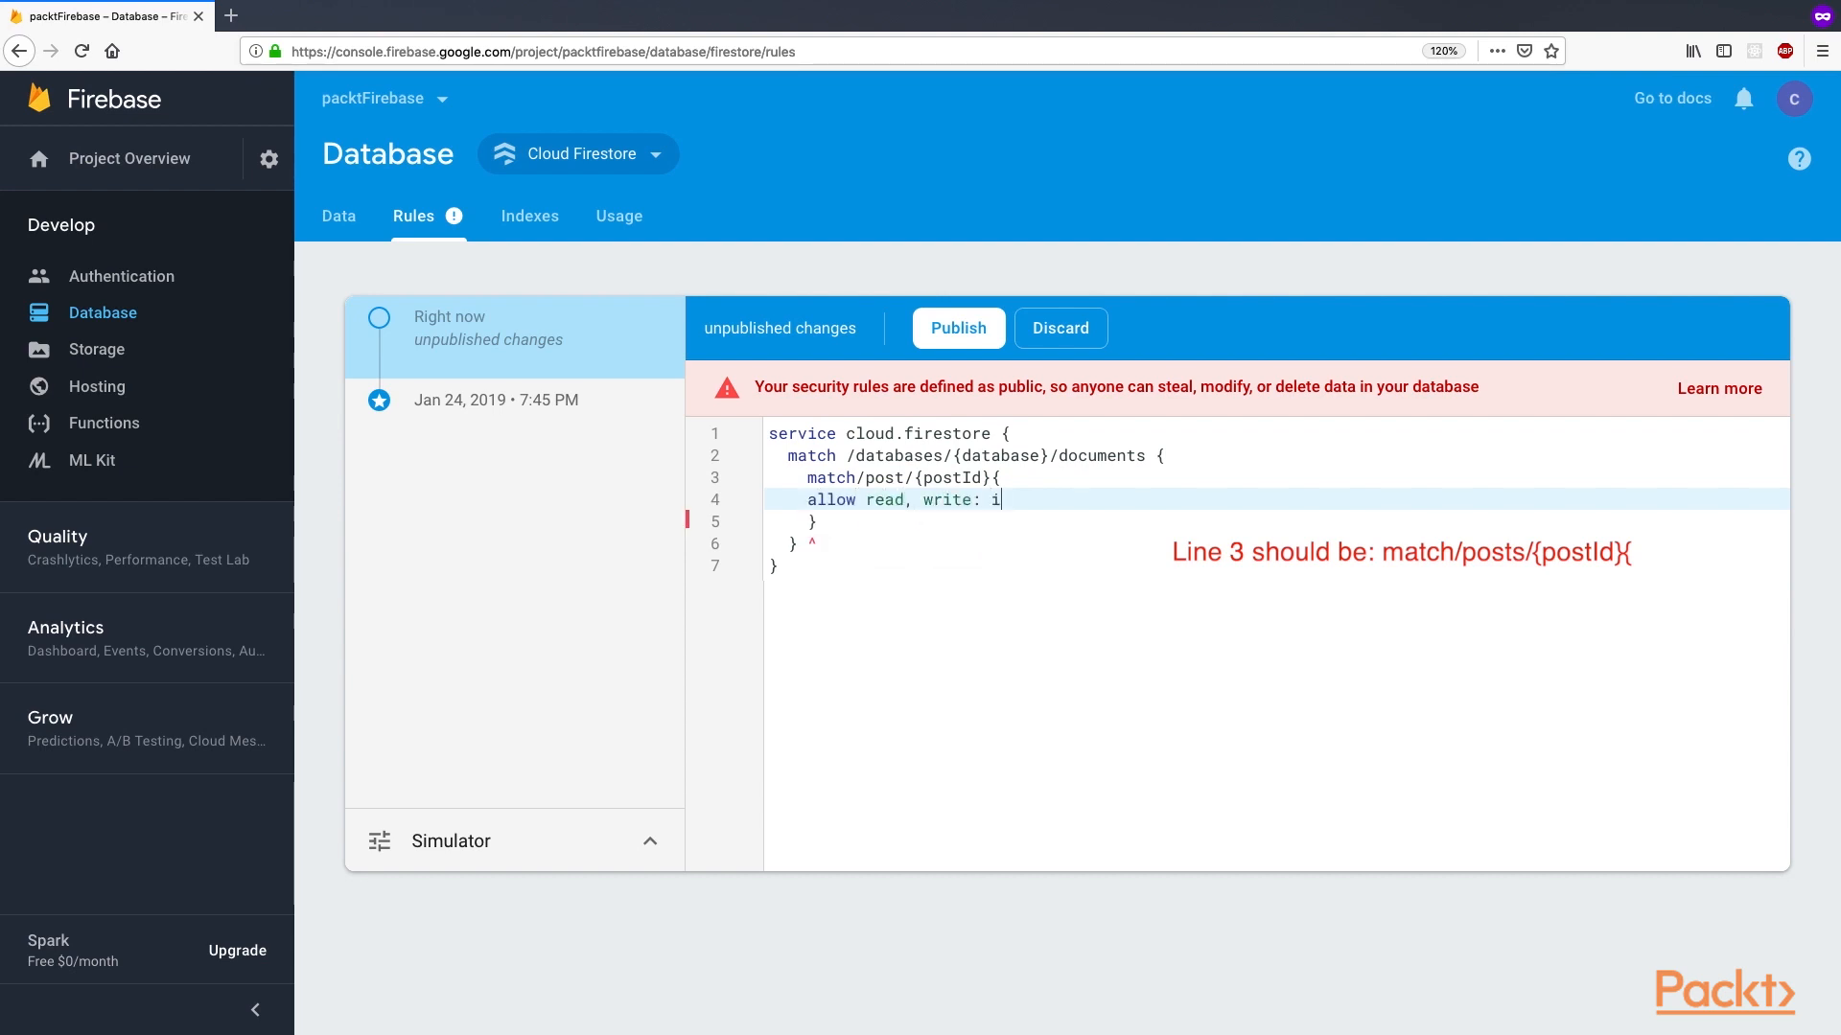
pyautogui.write('f request.auth.uid != nu')
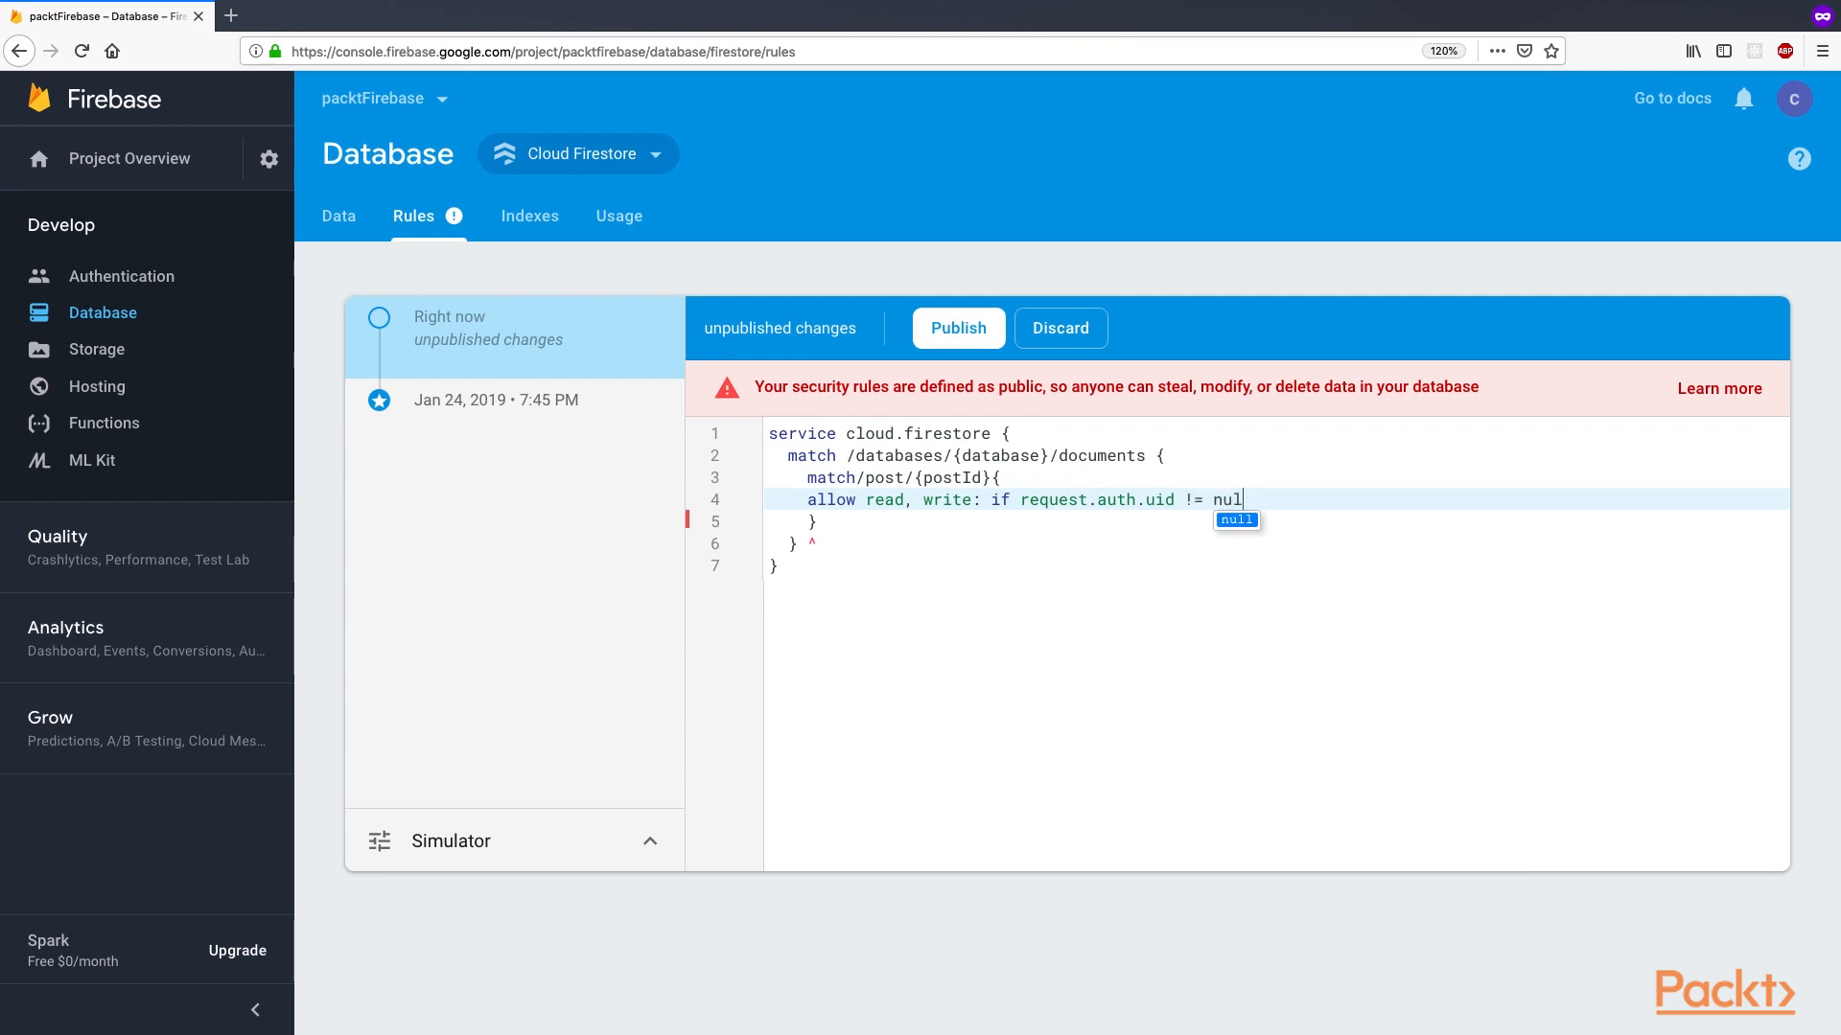
pyautogui.write('l;')
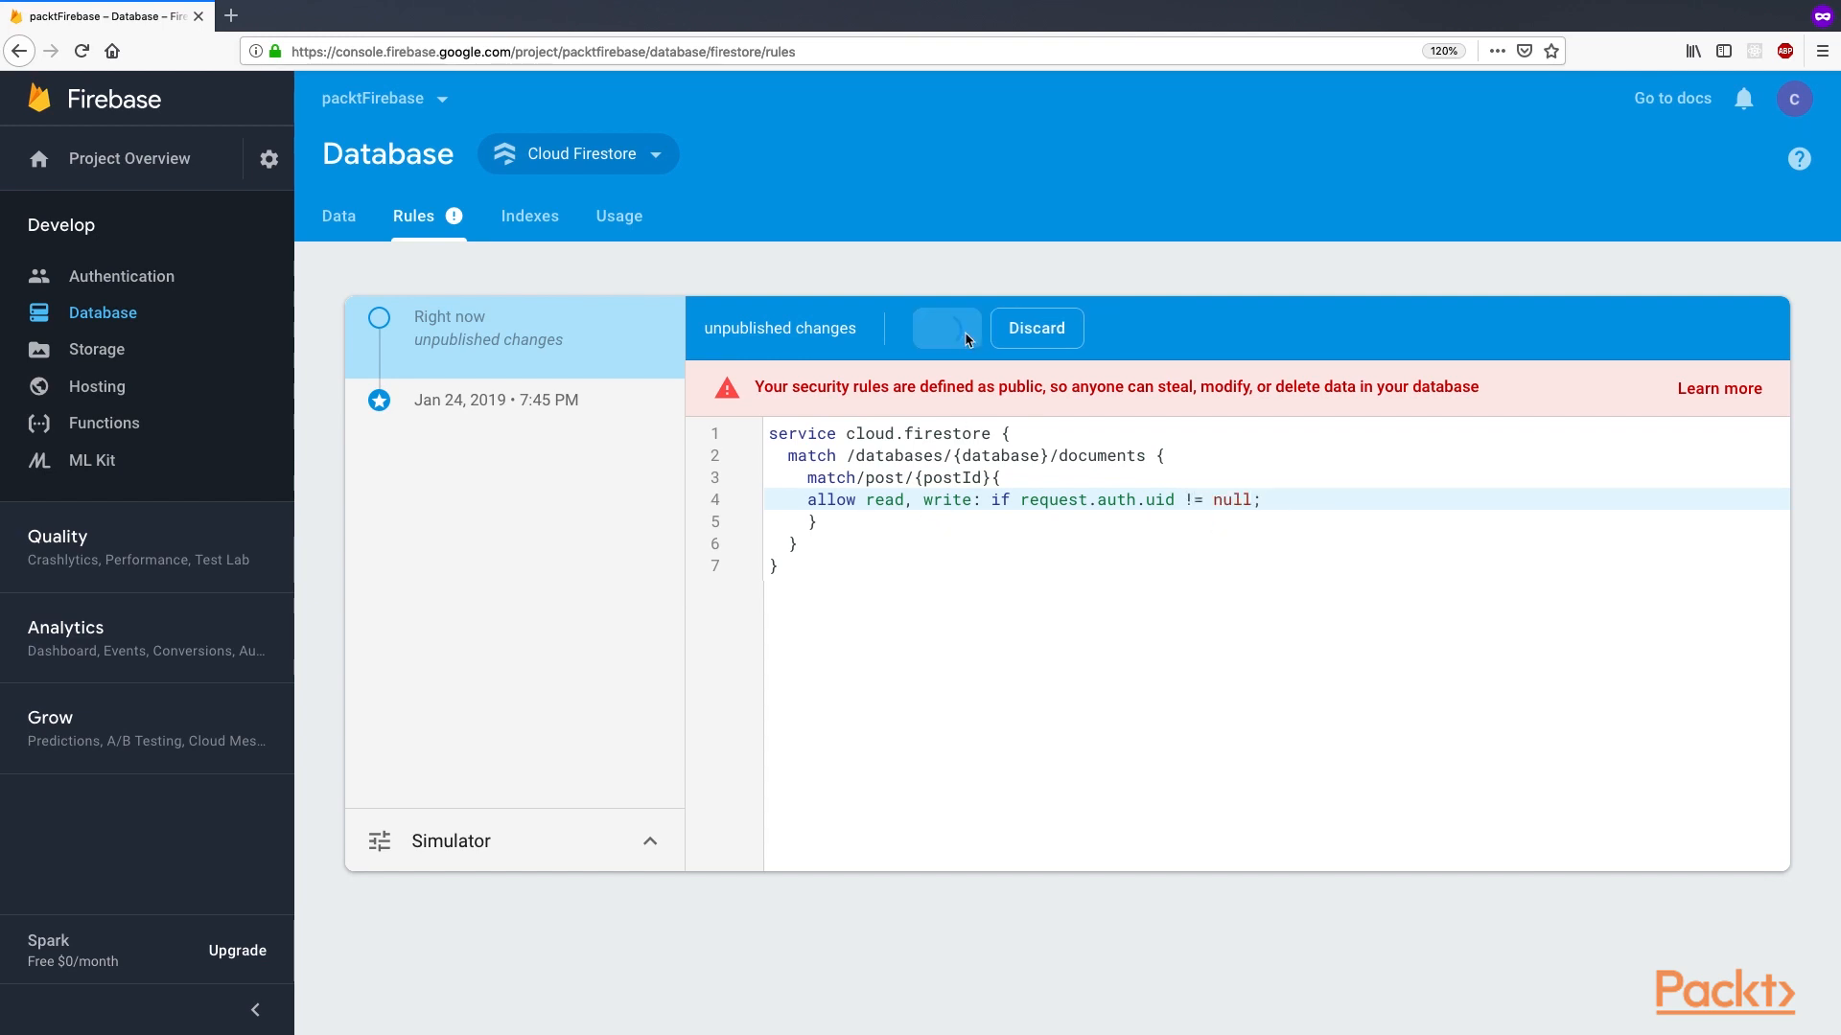
pyautogui.click(947, 328)
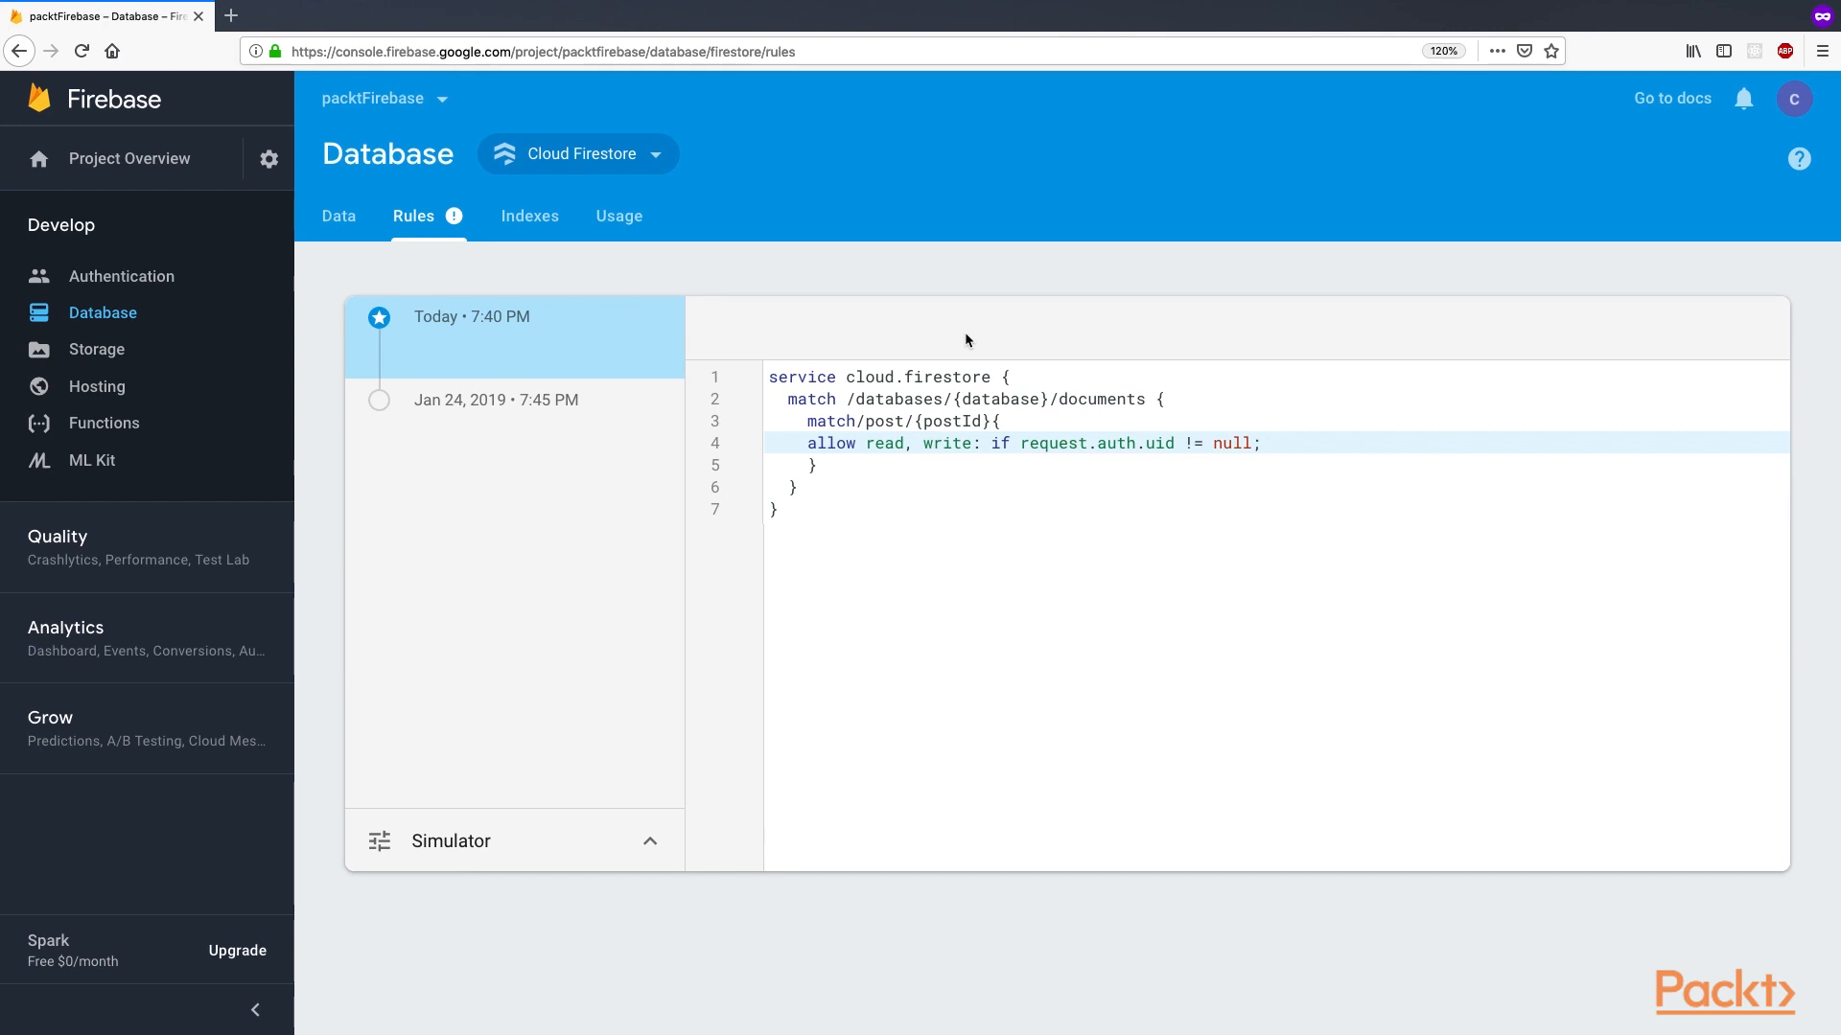
# - Reload the localhost blog to see no posts under the new rules, then return to the Rules tab
pyautogui.click(495, 399)
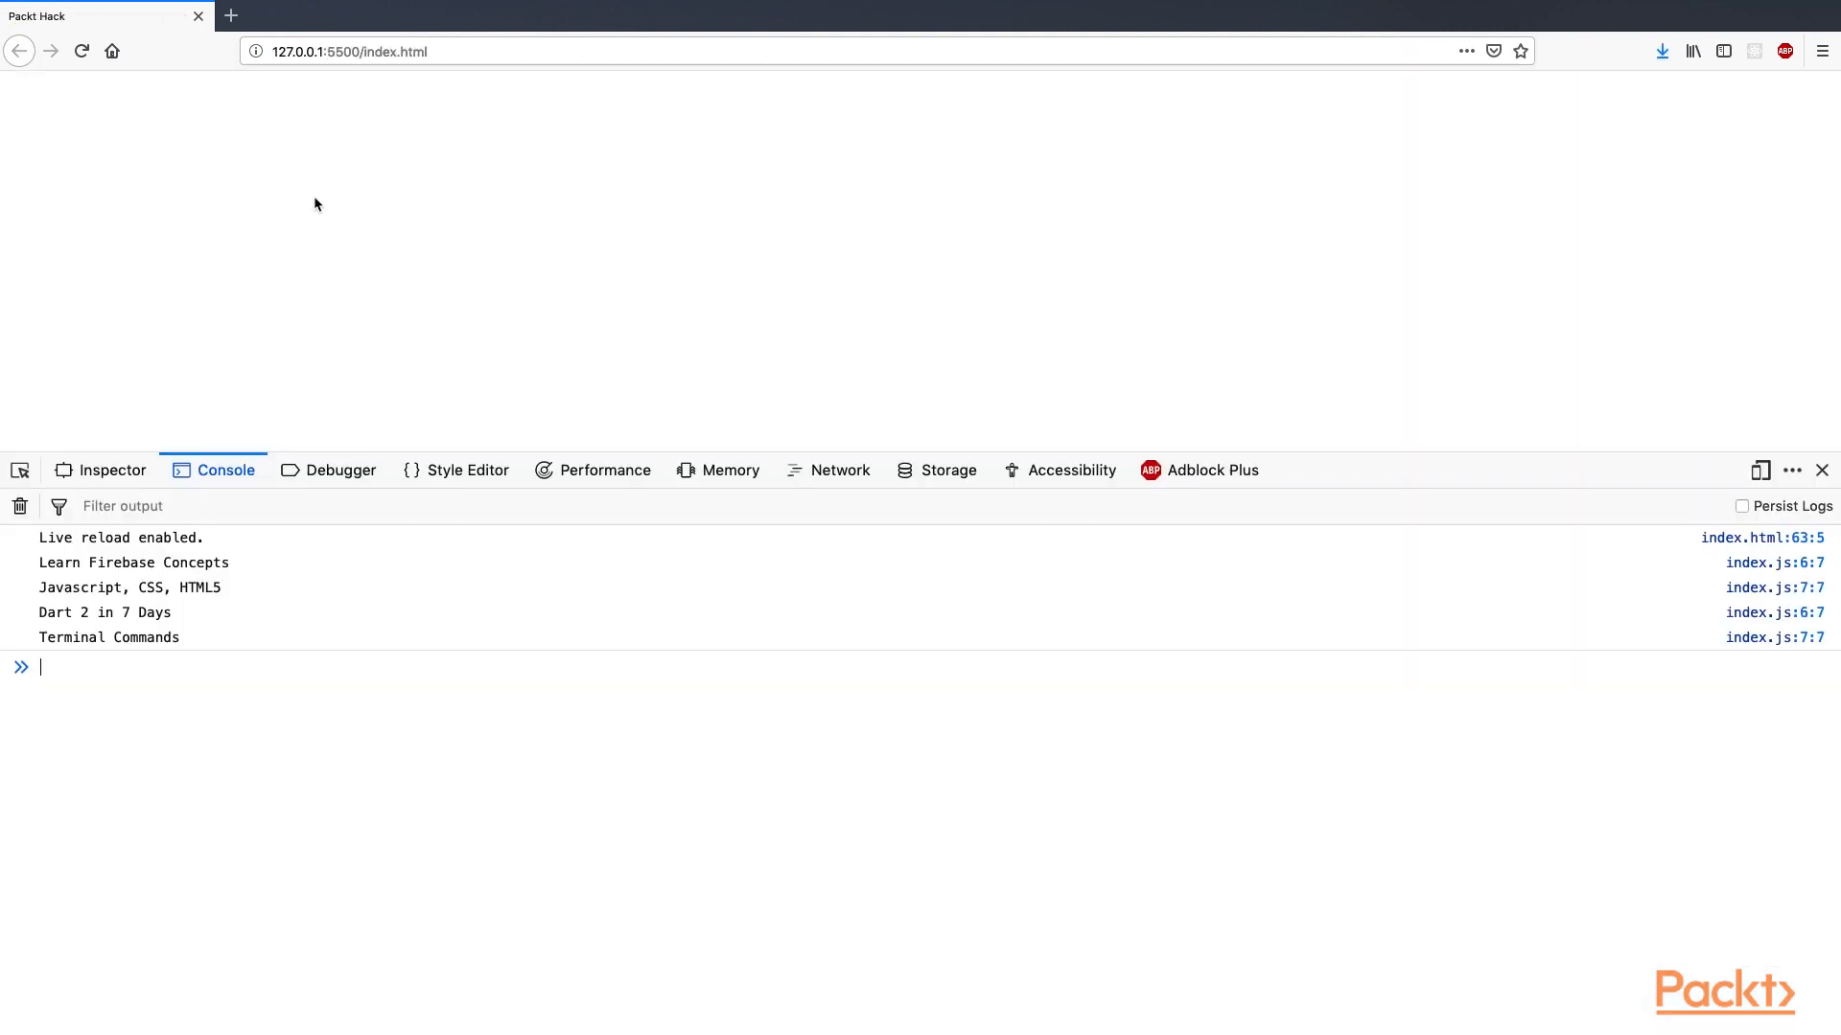
pyautogui.click(81, 52)
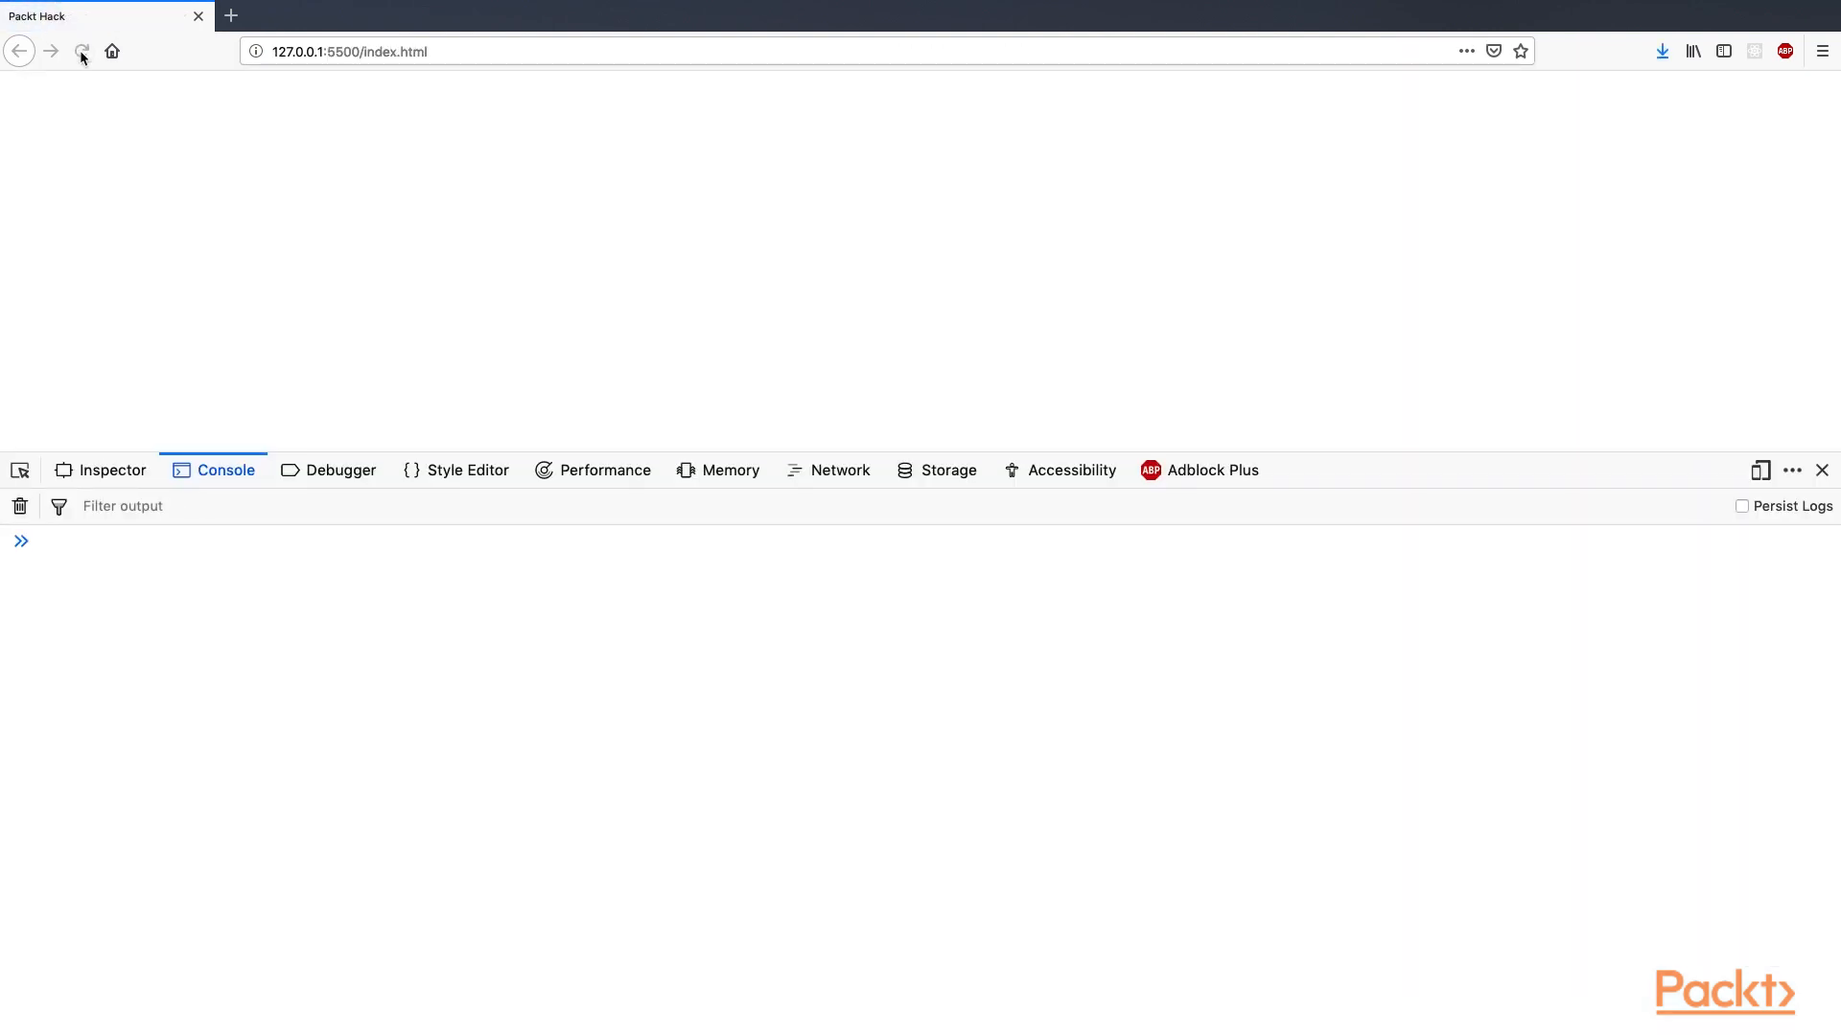
pyautogui.click(154, 541)
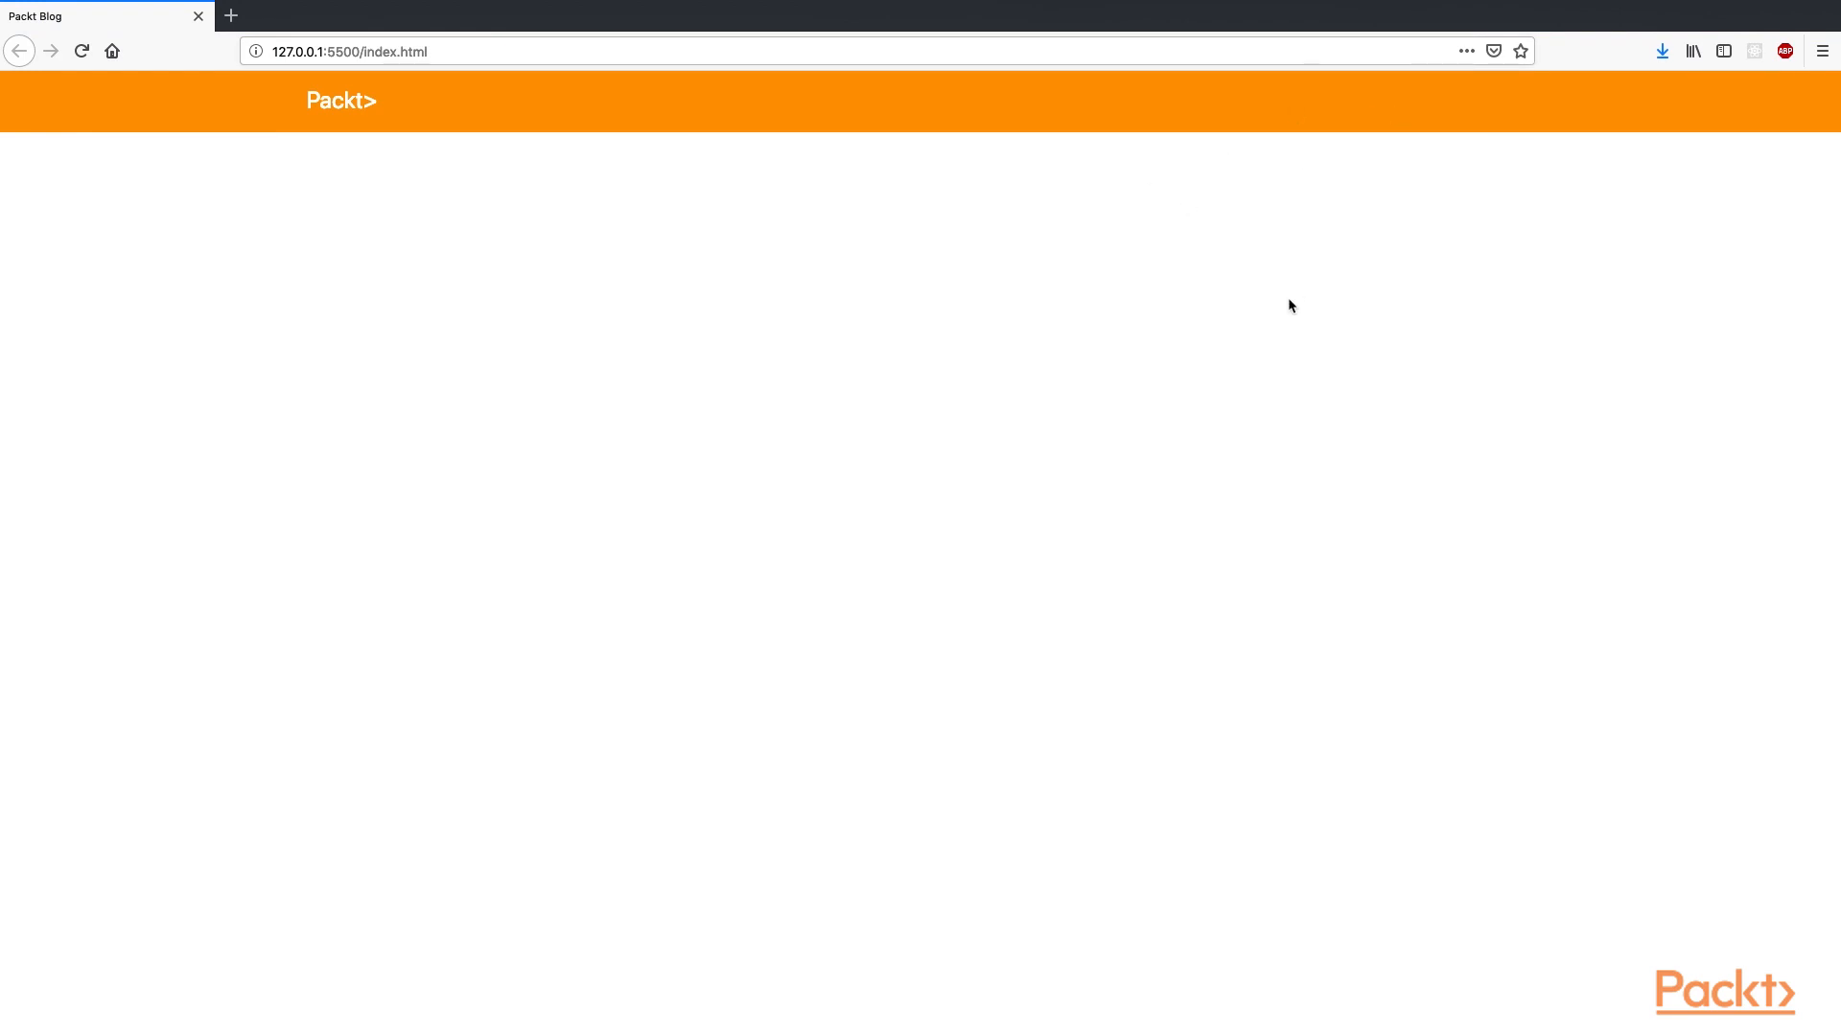
pyautogui.moveTo(803, 232)
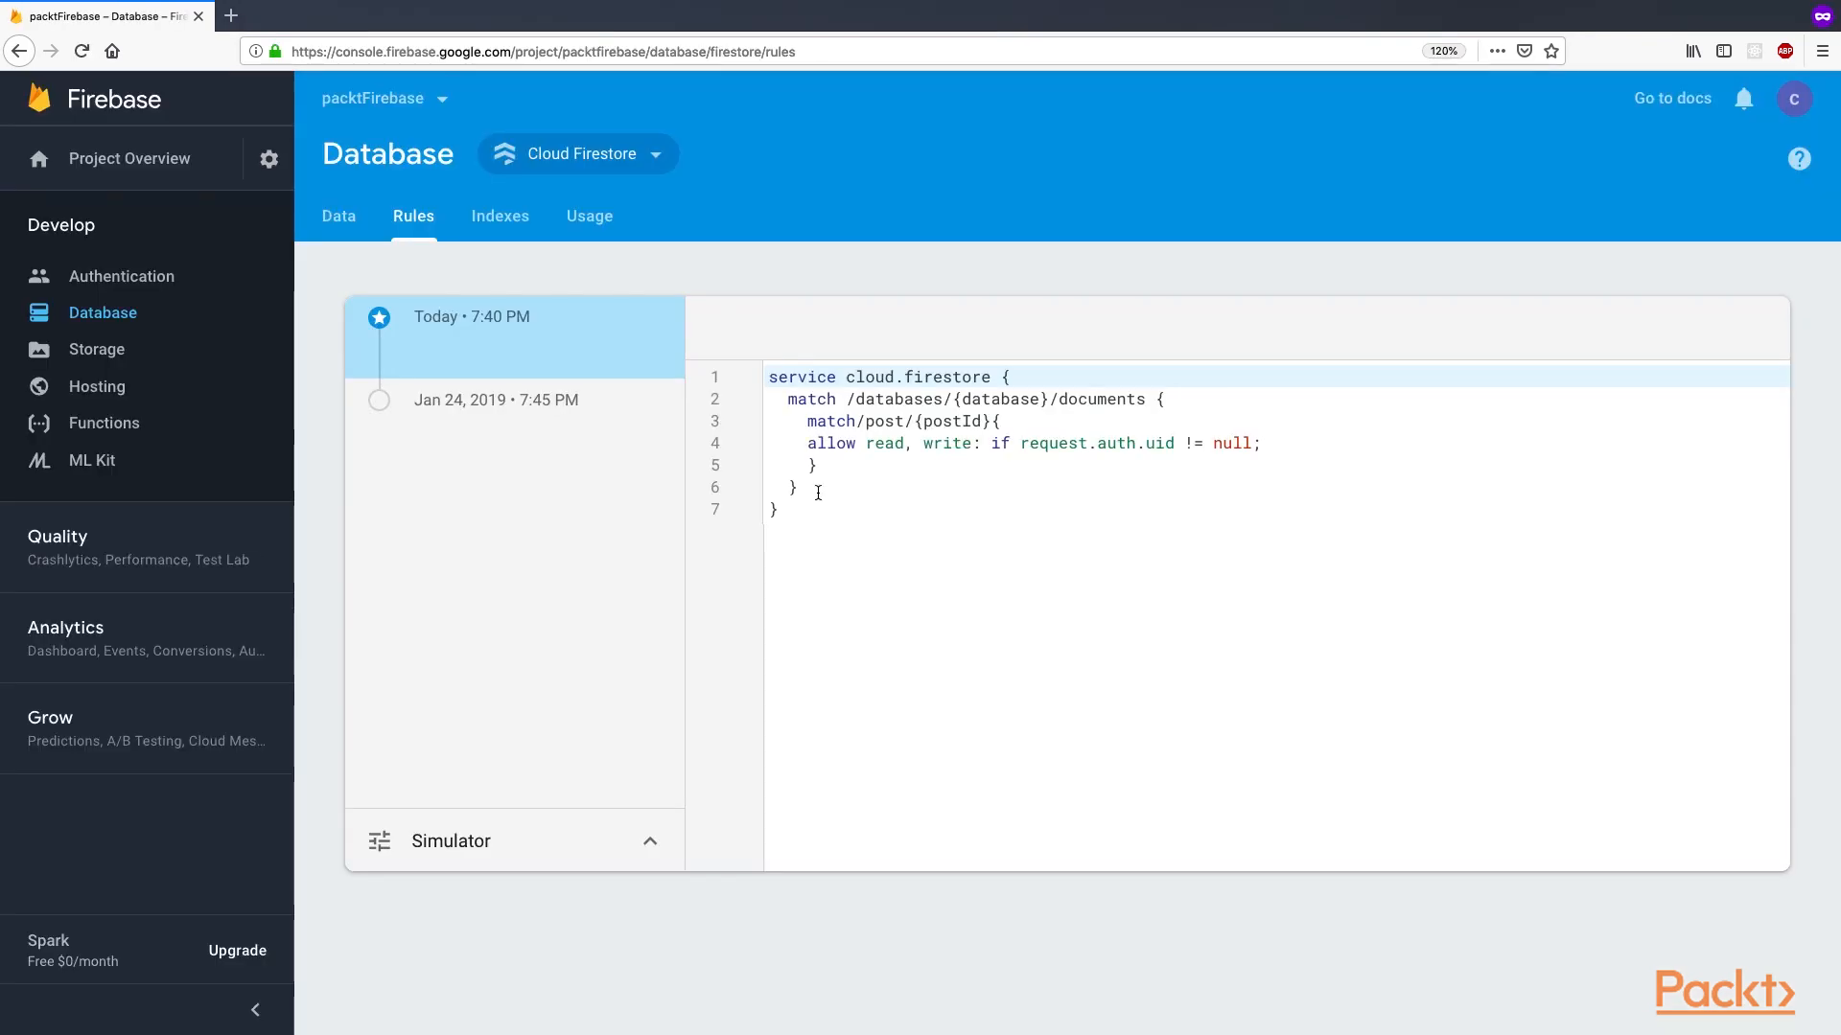
# - Correct the rule path to match /posts/{postId} and publish it
pyautogui.click(903, 420)
pyautogui.write('s')
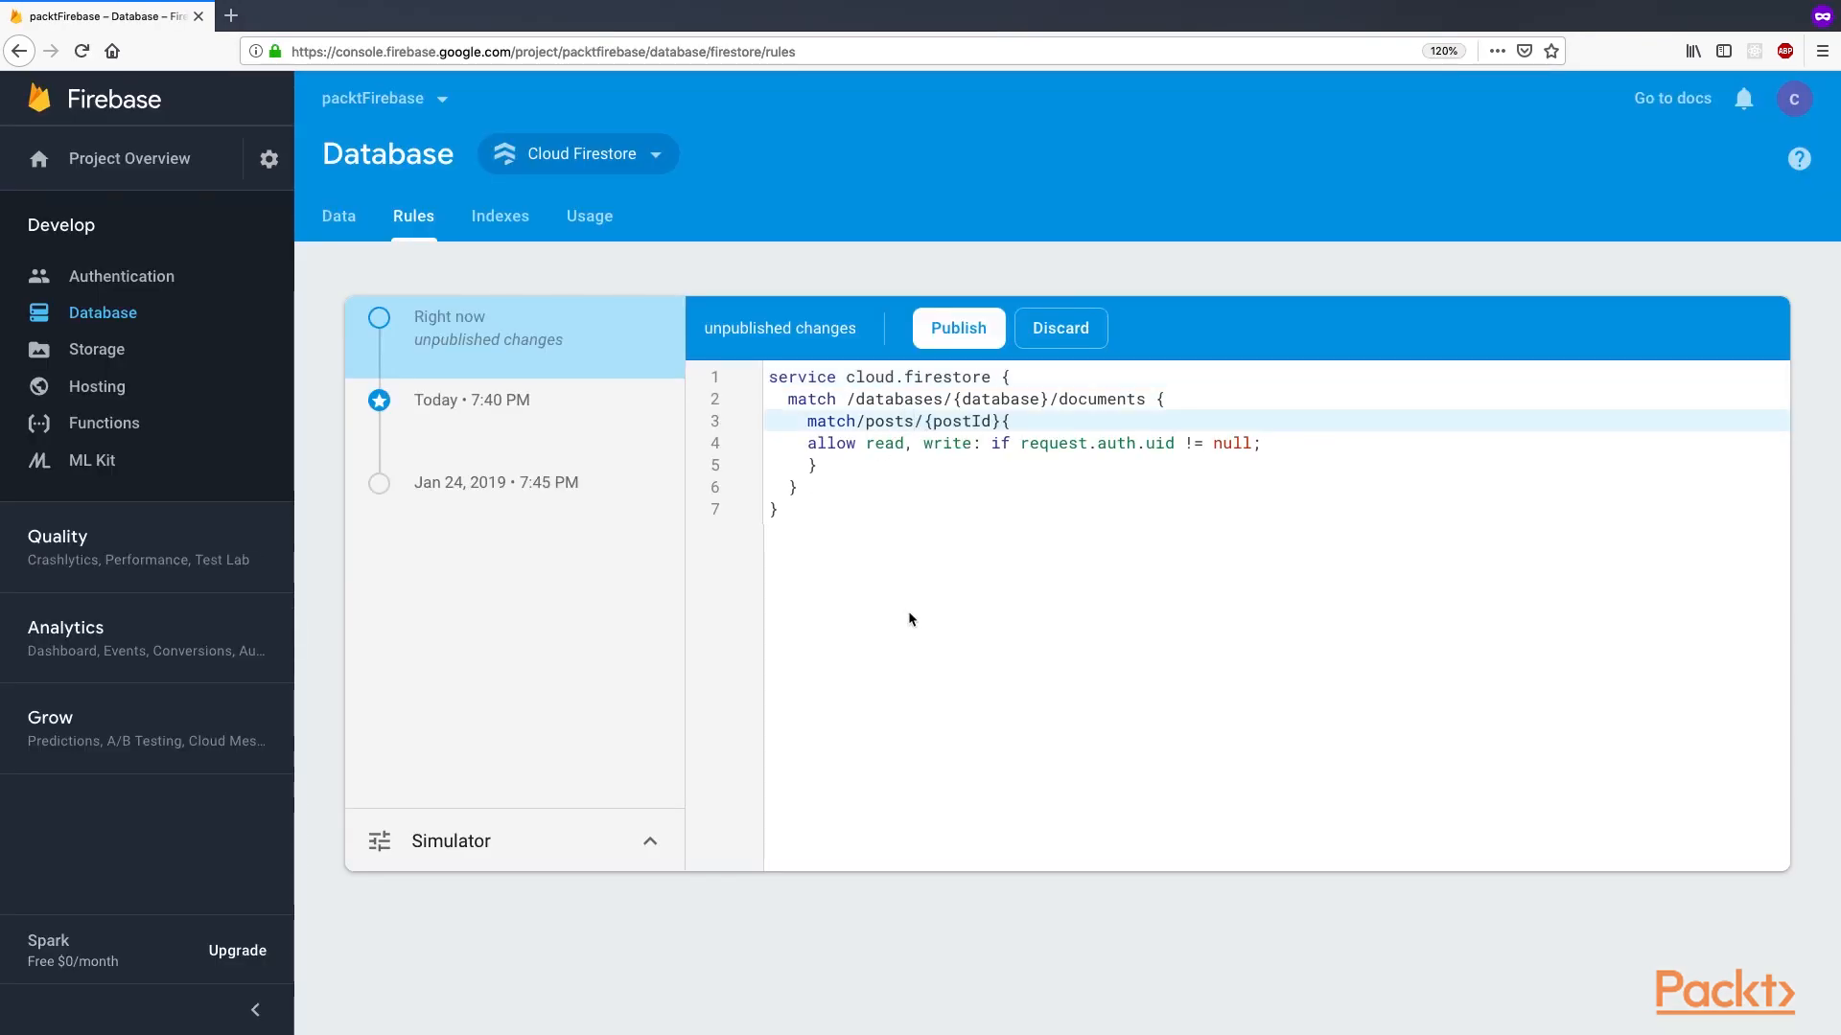
pyautogui.click(959, 328)
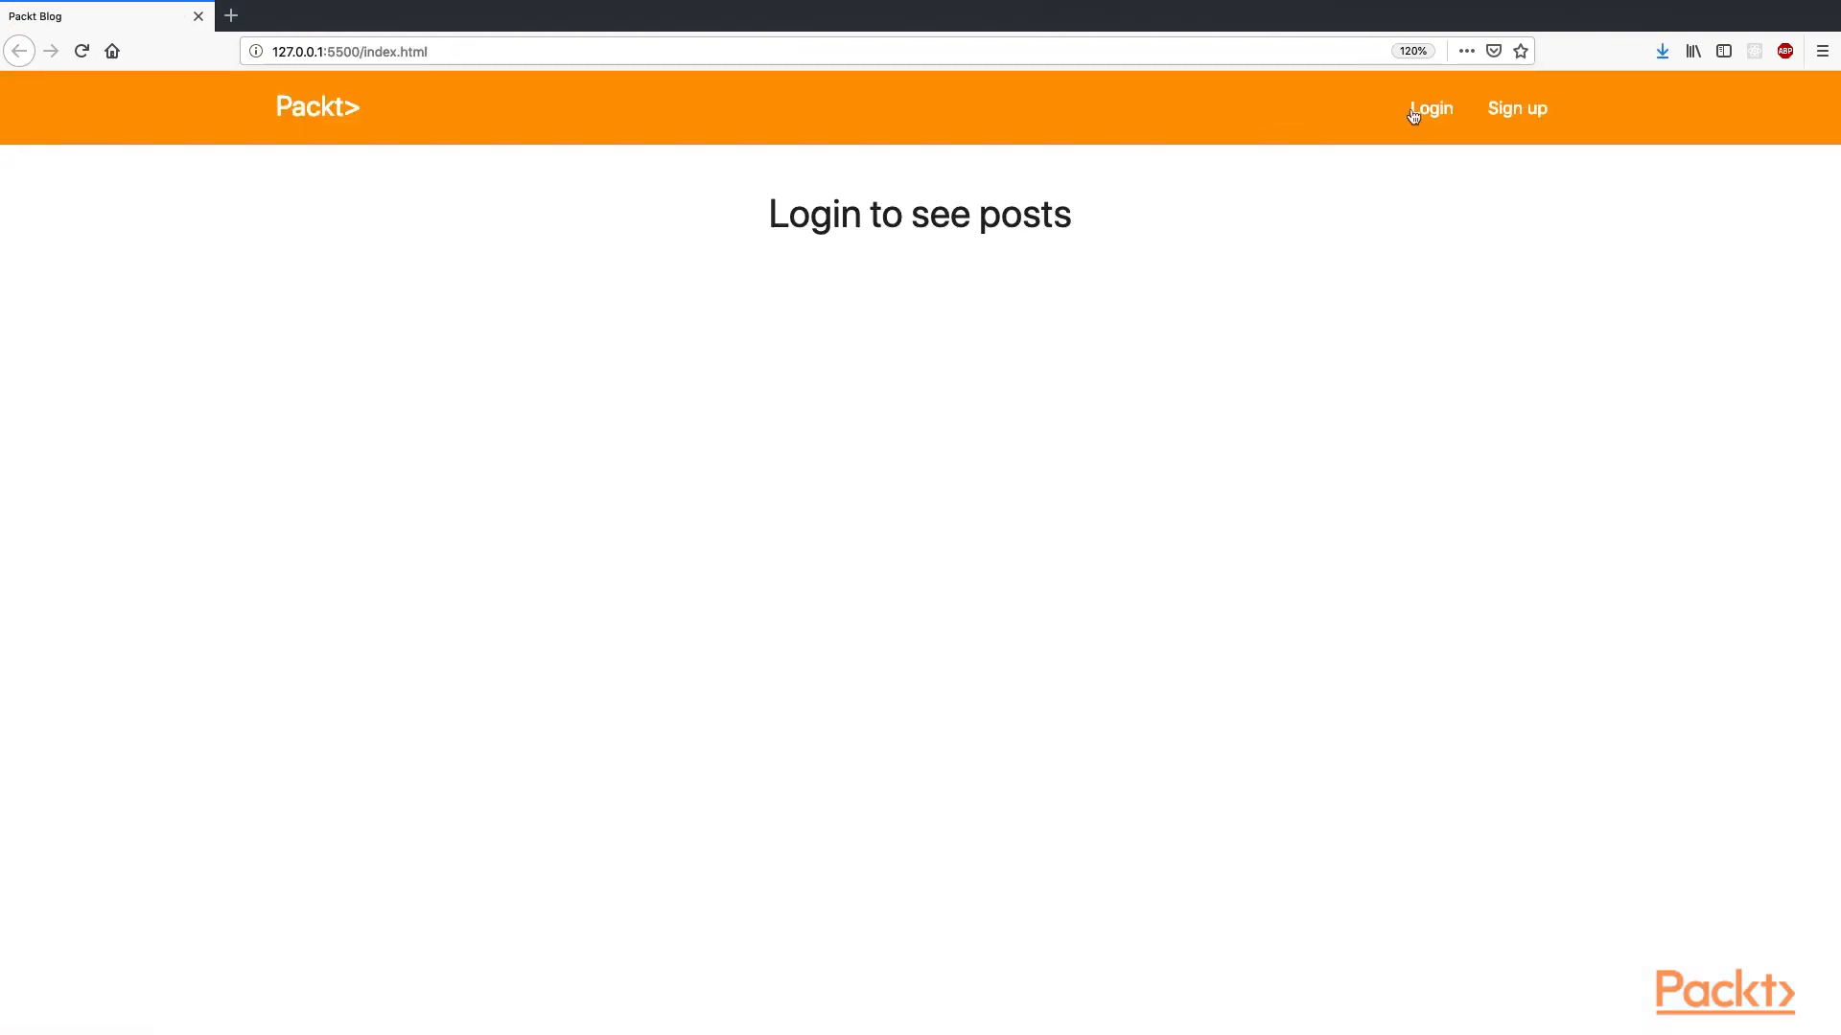
# - Log in to list the posts, log out, then start another sign-in
pyautogui.click(1430, 108)
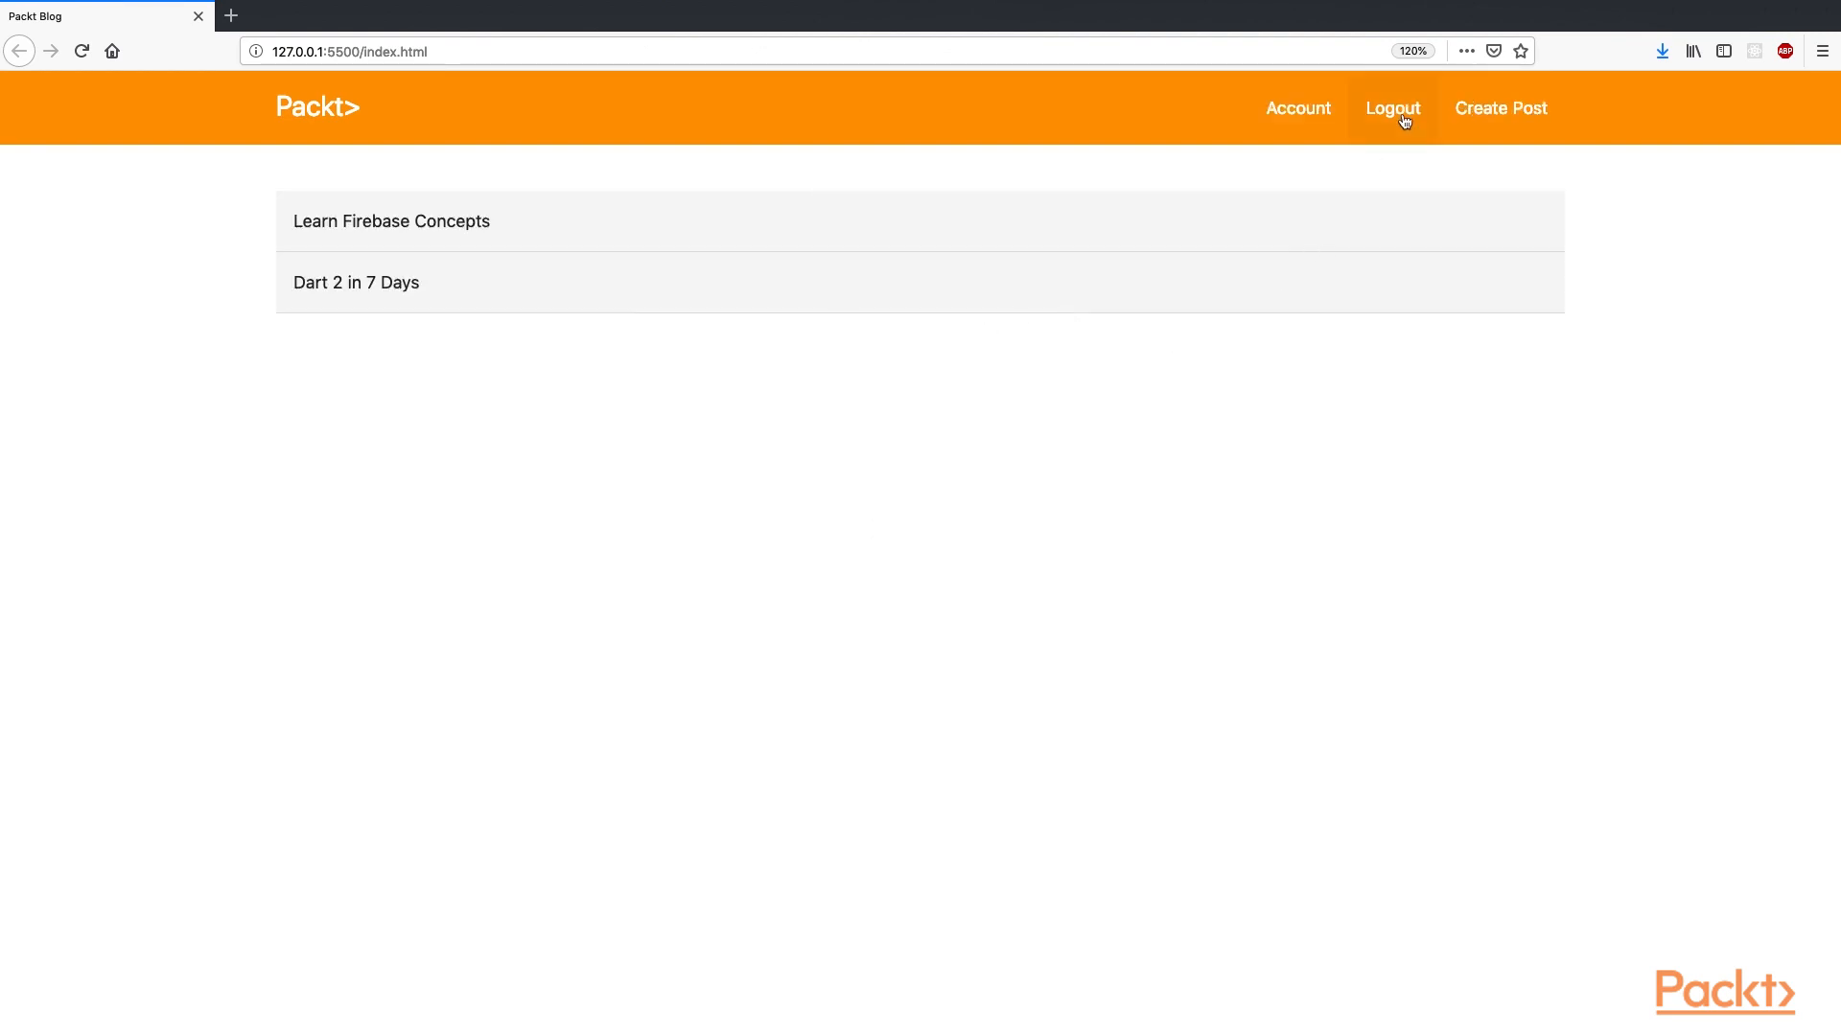
pyautogui.click(1392, 107)
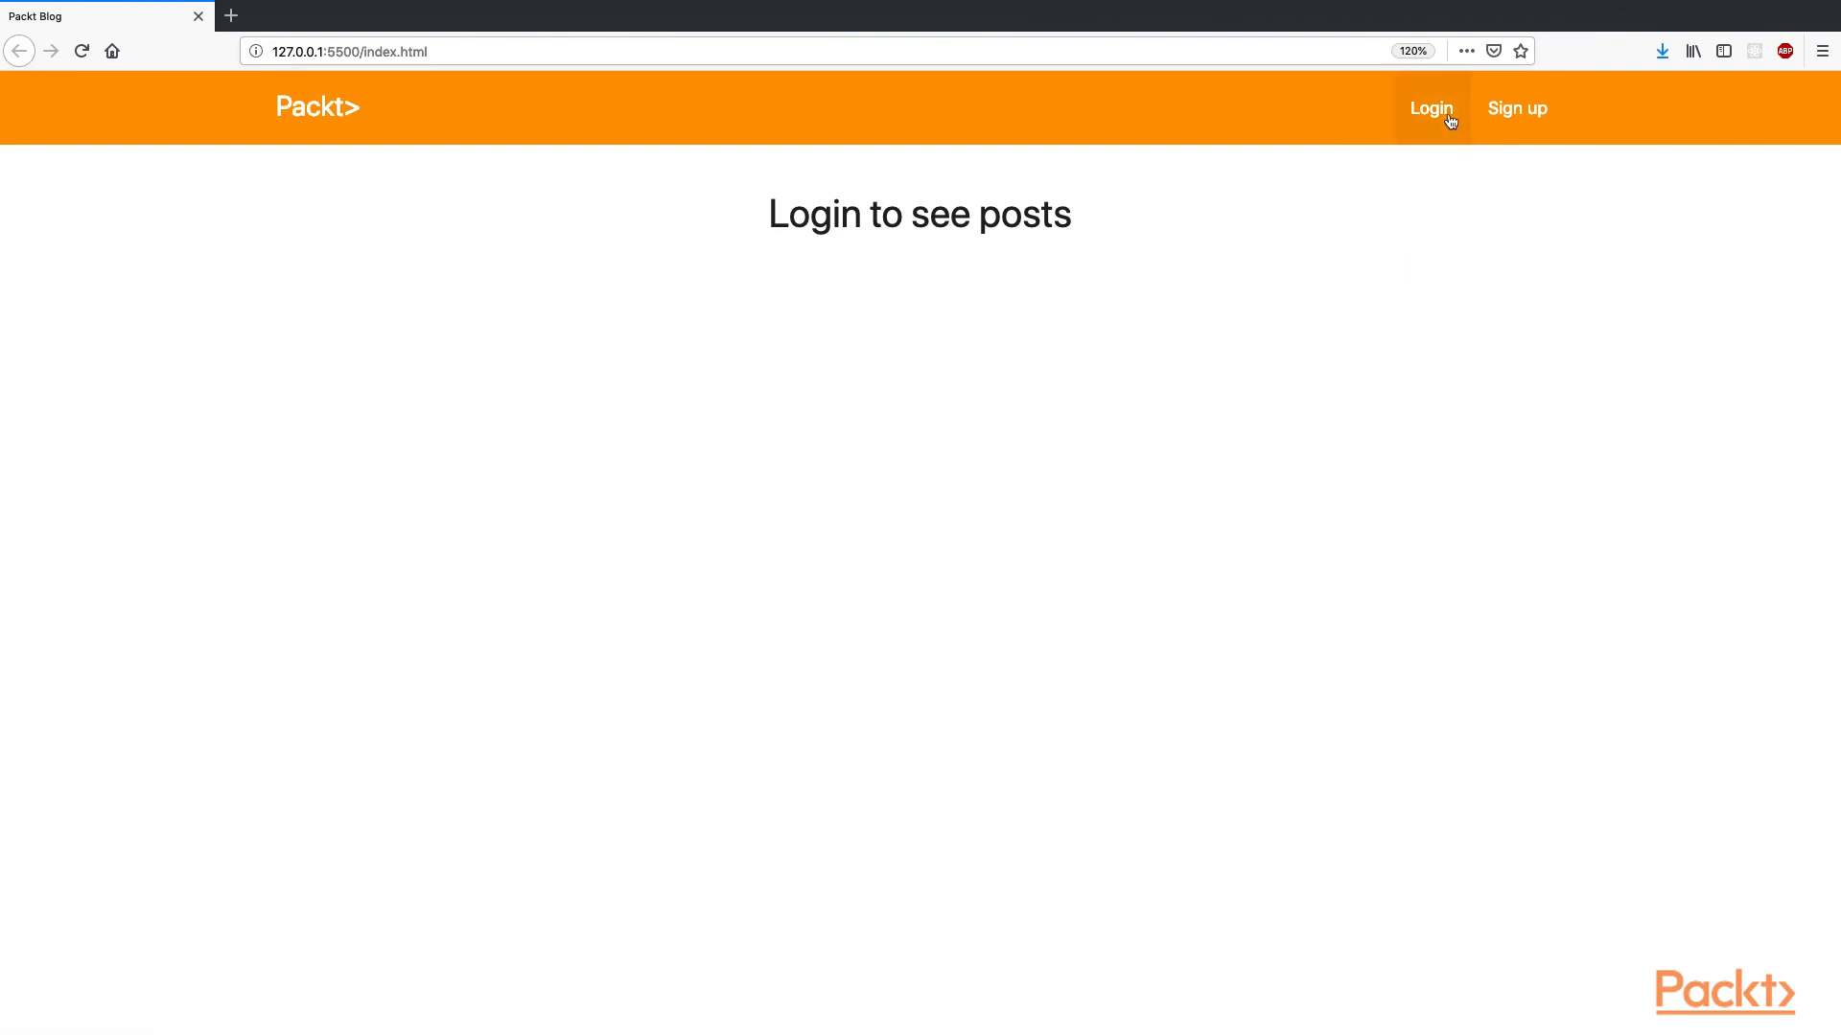
pyautogui.click(1430, 108)
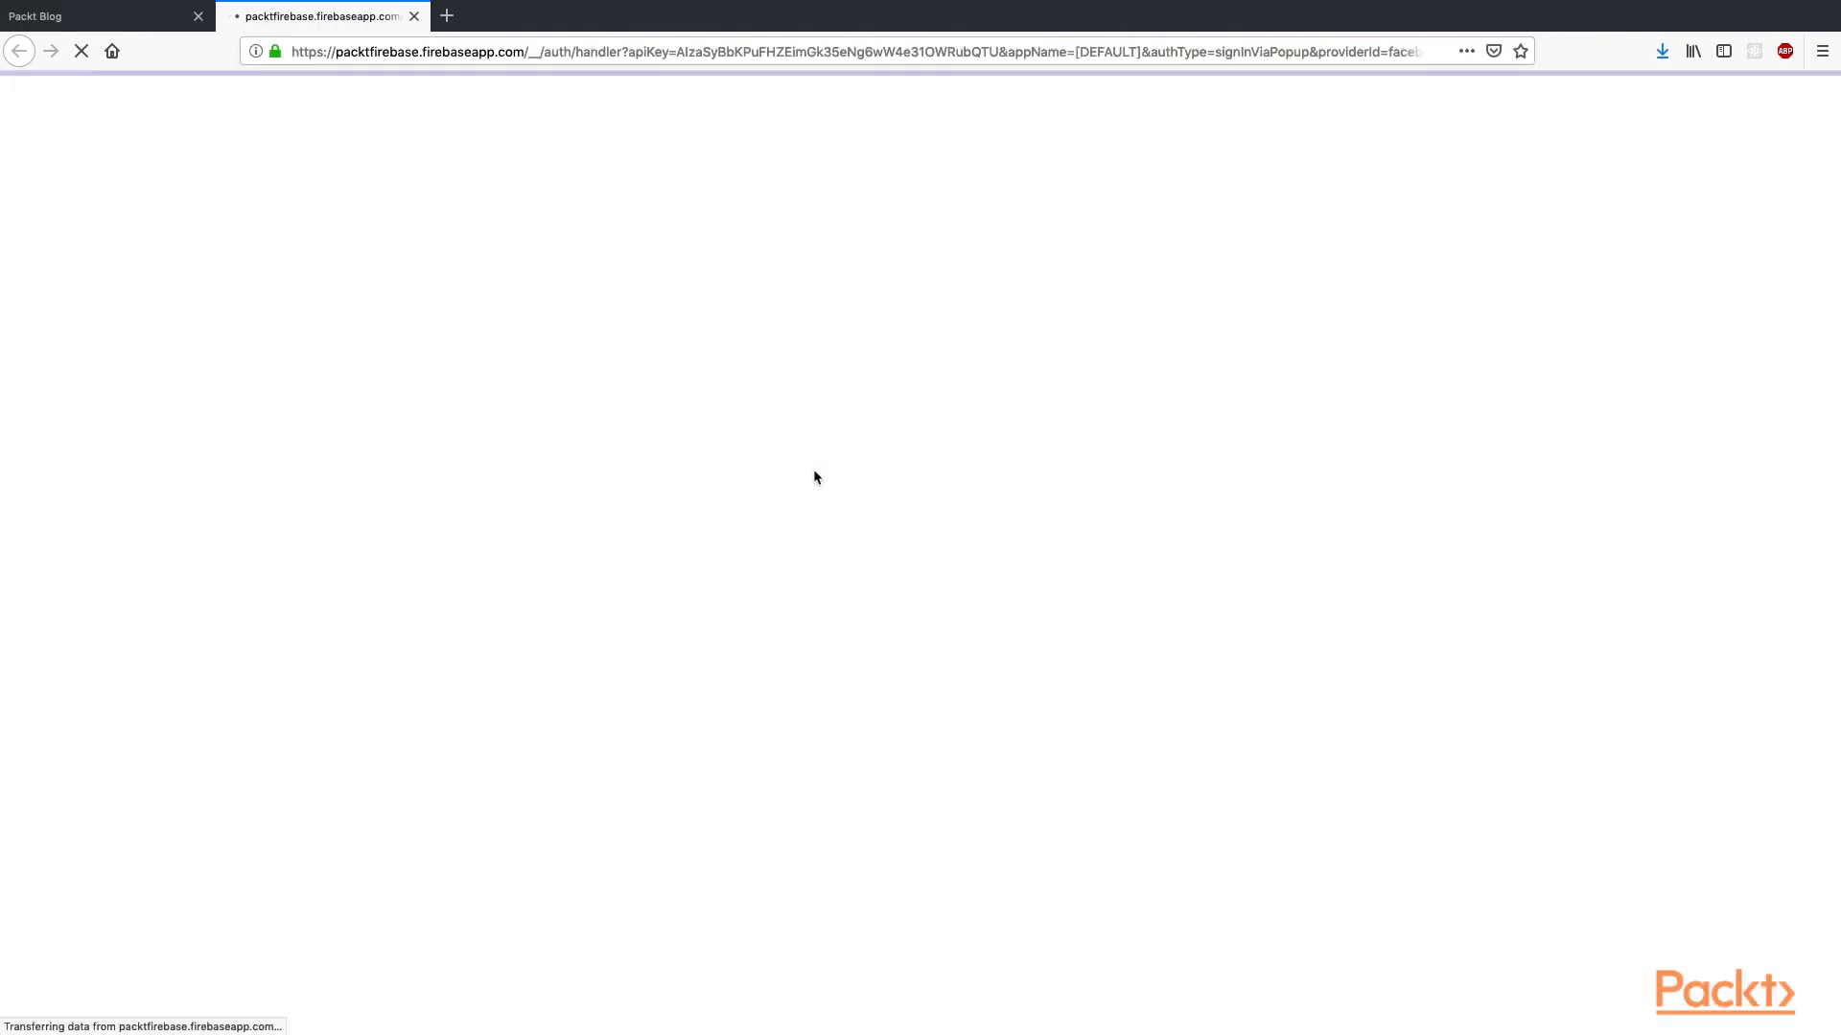